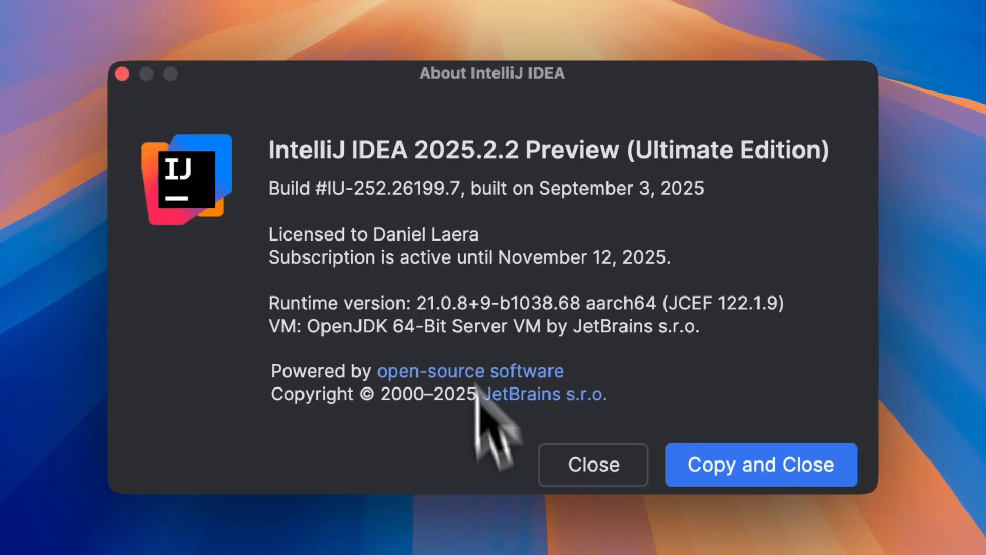
pyautogui.moveTo(286, 246)
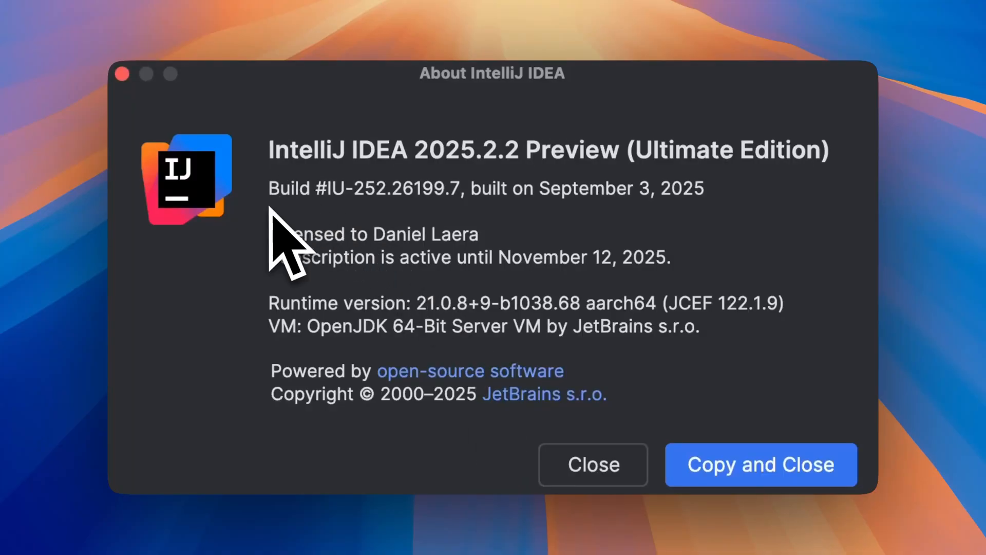
pyautogui.moveTo(283, 252)
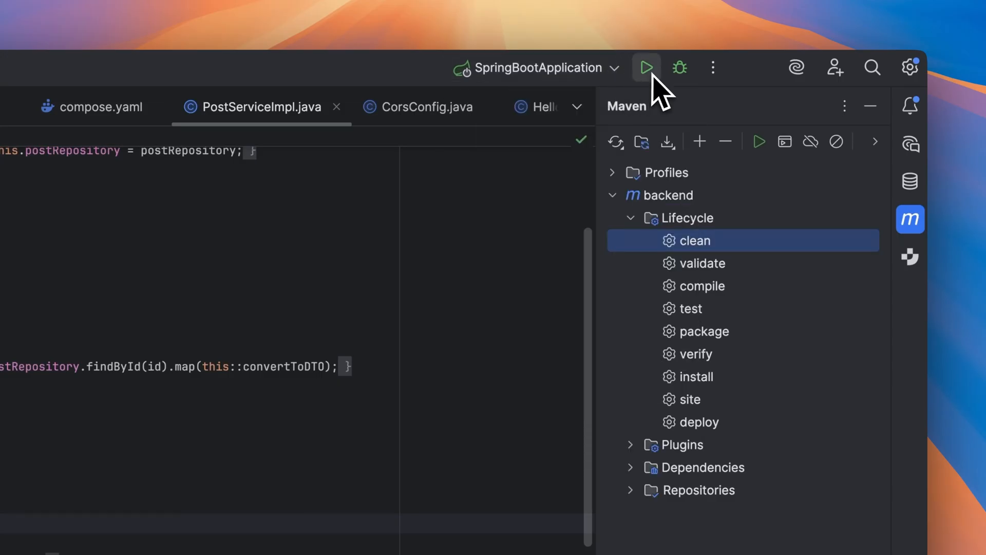
# - Run SpringBootApplication, then show installed plugins with Spring and JetBrains Junie updates pending
pyautogui.click(646, 68)
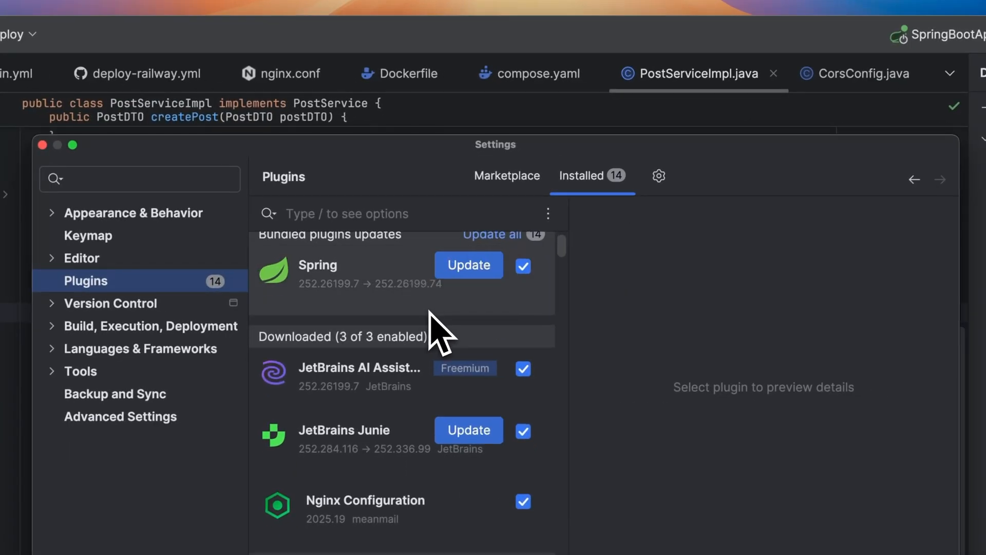
pyautogui.scroll(-3)
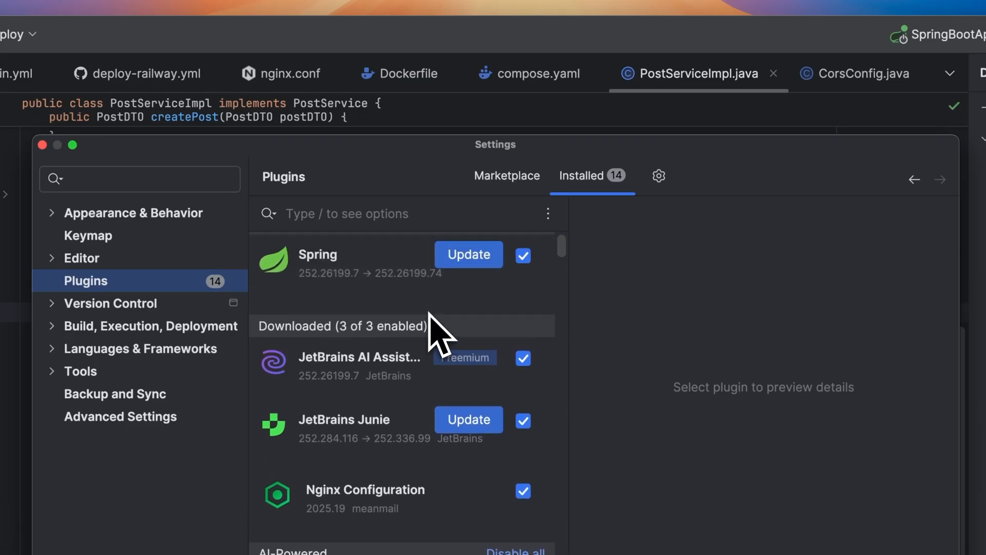
pyautogui.click(507, 176)
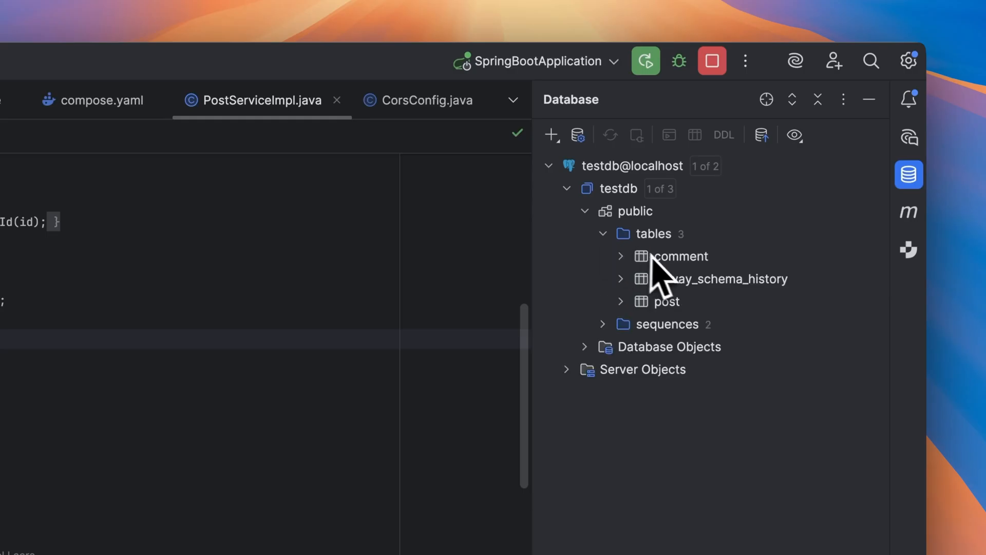
# - View the contents of the testdb comment table in the Database tool window
pyautogui.doubleClick(682, 256)
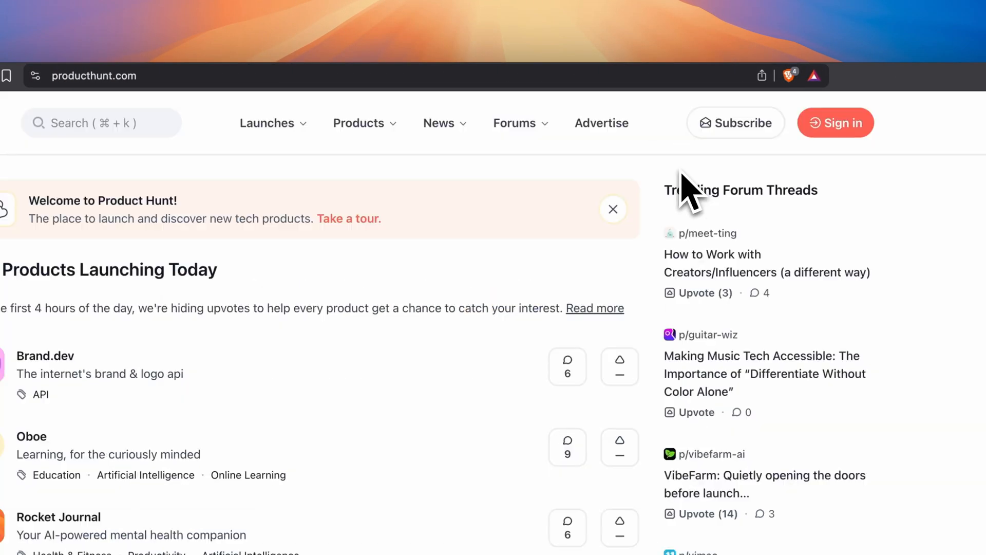
# - Search Product Hunt for 'warp', go to Warp's site and reach its Blocks navigation section
pyautogui.click(100, 123)
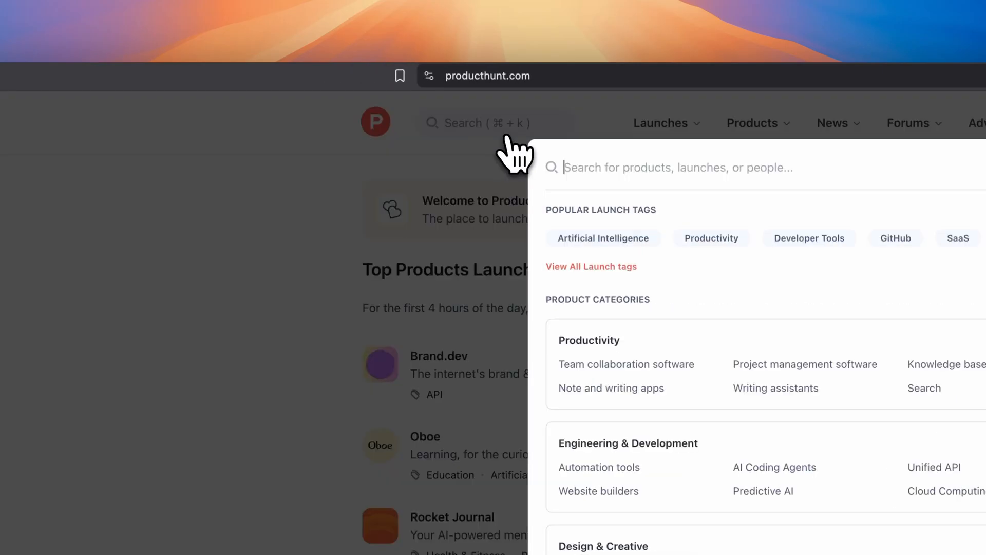
pyautogui.write('warp')
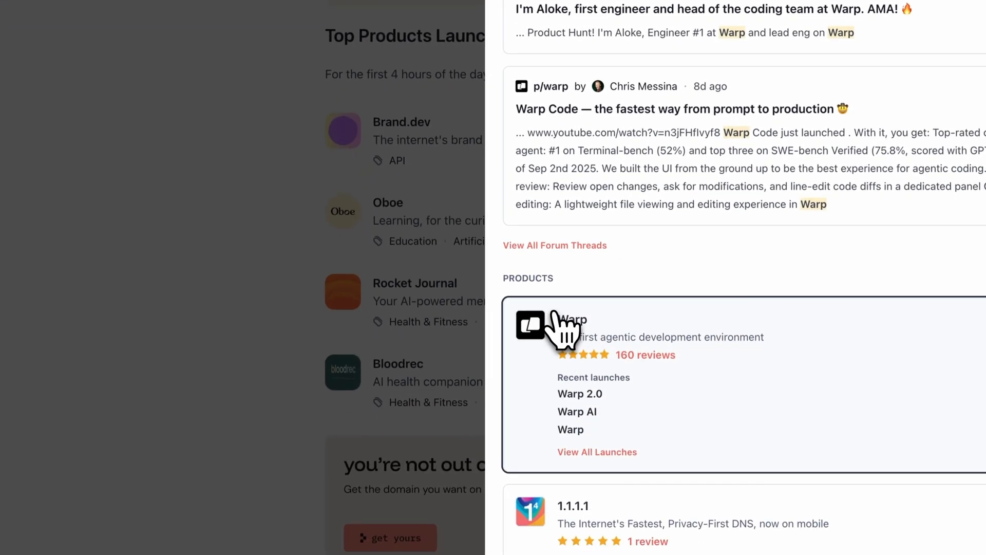
pyautogui.click(571, 319)
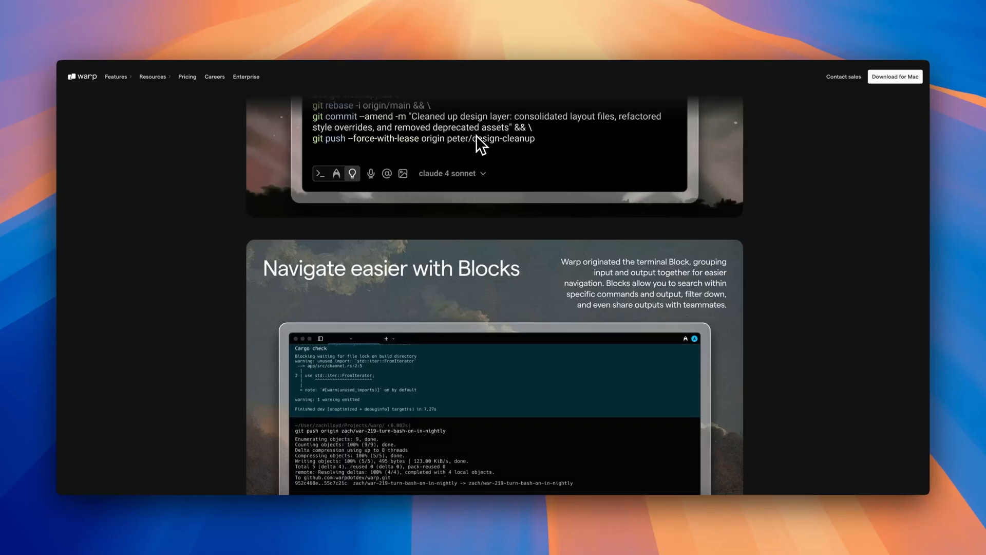
pyautogui.scroll(-3)
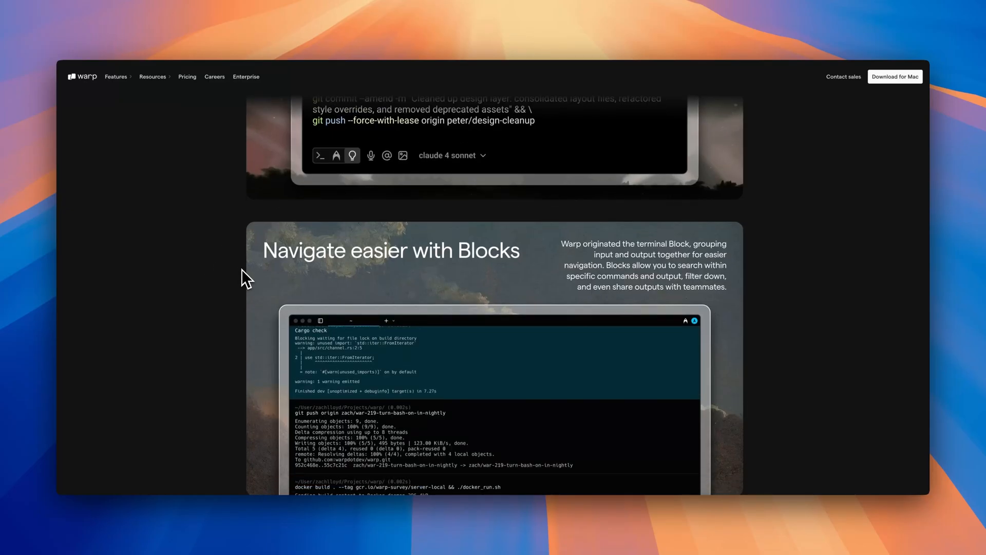
pyautogui.scroll(-3)
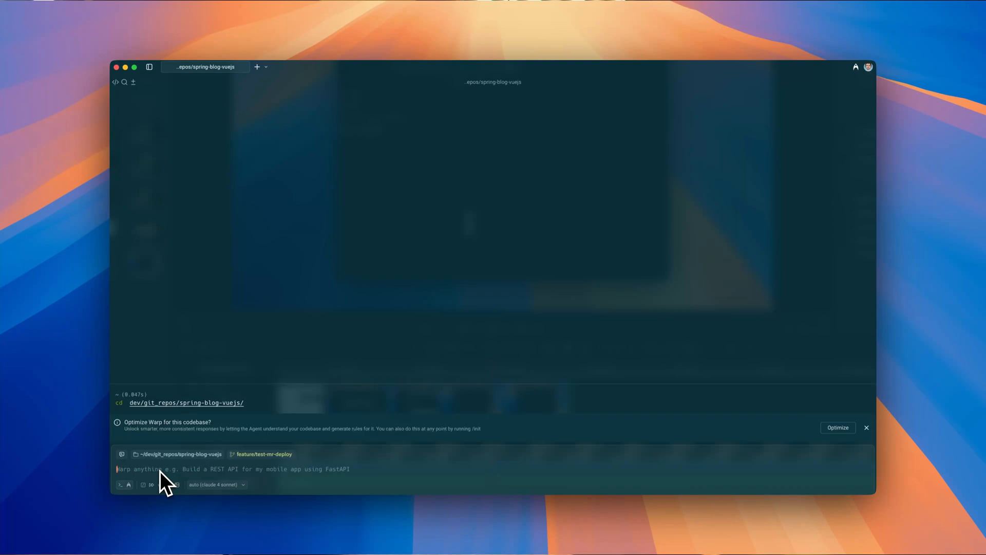
# - Check git status in spring-blog-vuejs and switch to the local my-awesome-blog repository
pyautogui.write('git status')
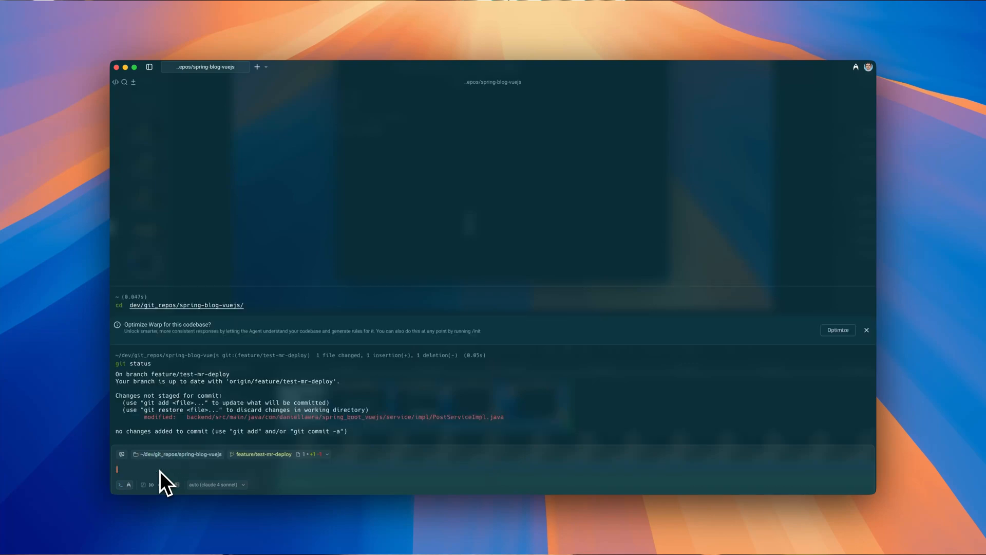
pyautogui.click(264, 453)
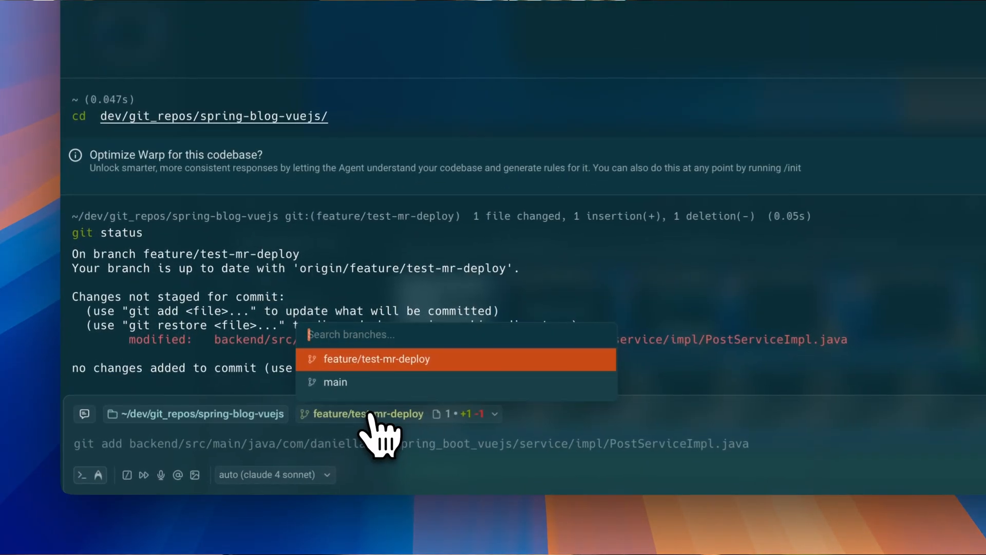
pyautogui.moveTo(335, 382)
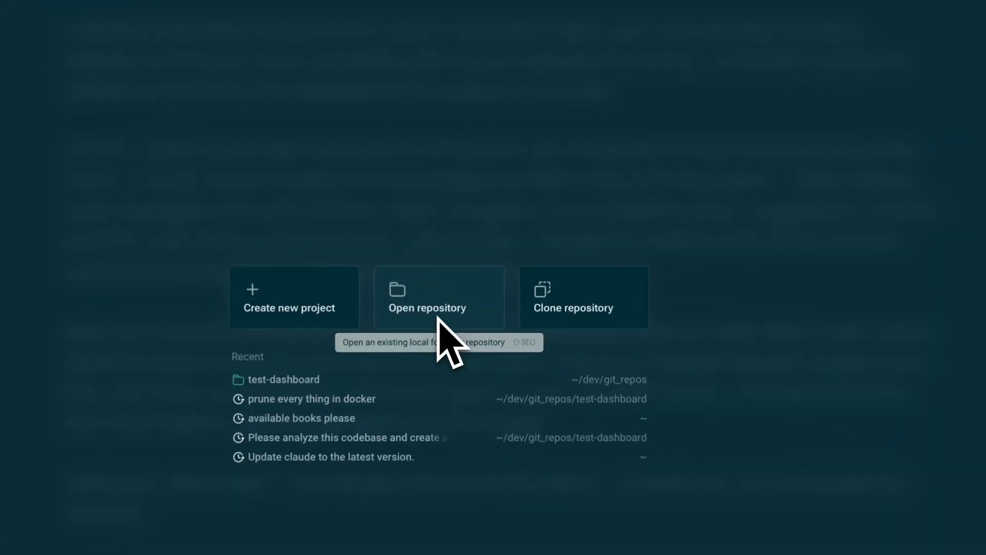
pyautogui.click(439, 297)
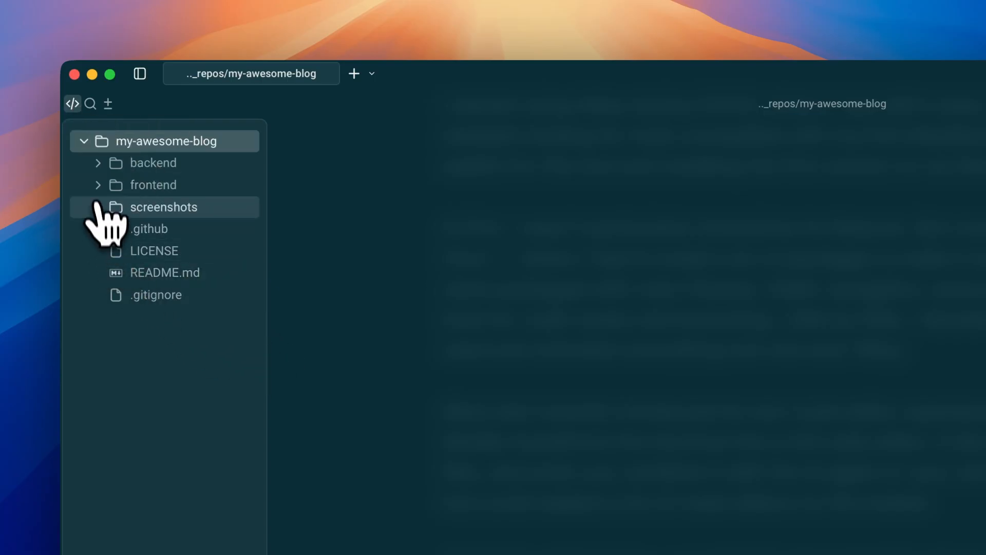
# - View frontend/angular.json and frontend/src/main.ts from my-awesome-blog in the editor
pyautogui.click(153, 184)
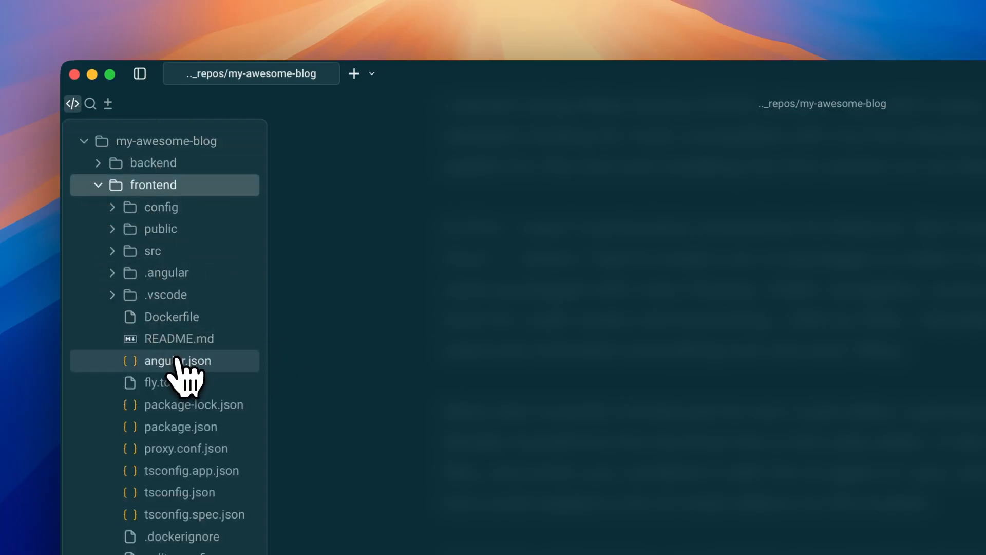
pyautogui.click(177, 361)
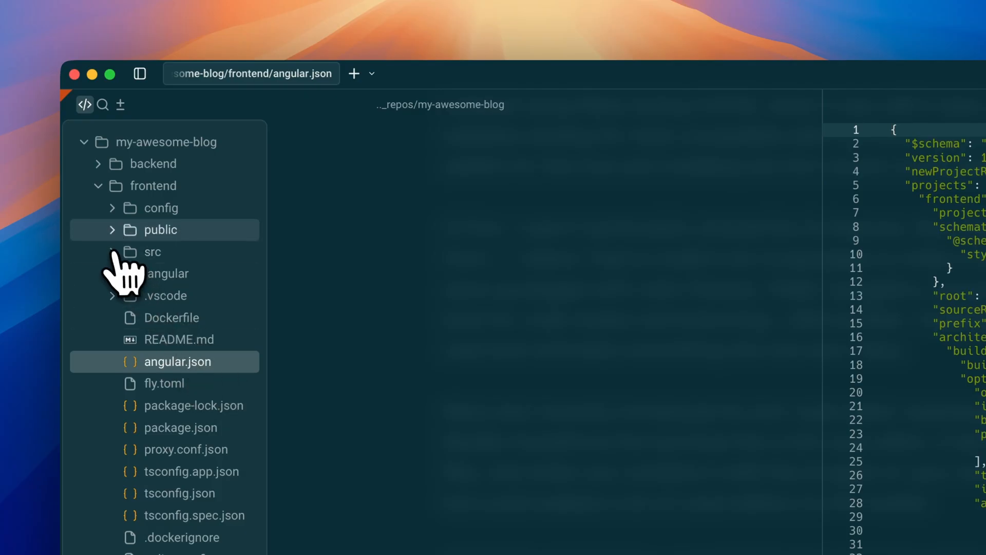
pyautogui.click(178, 361)
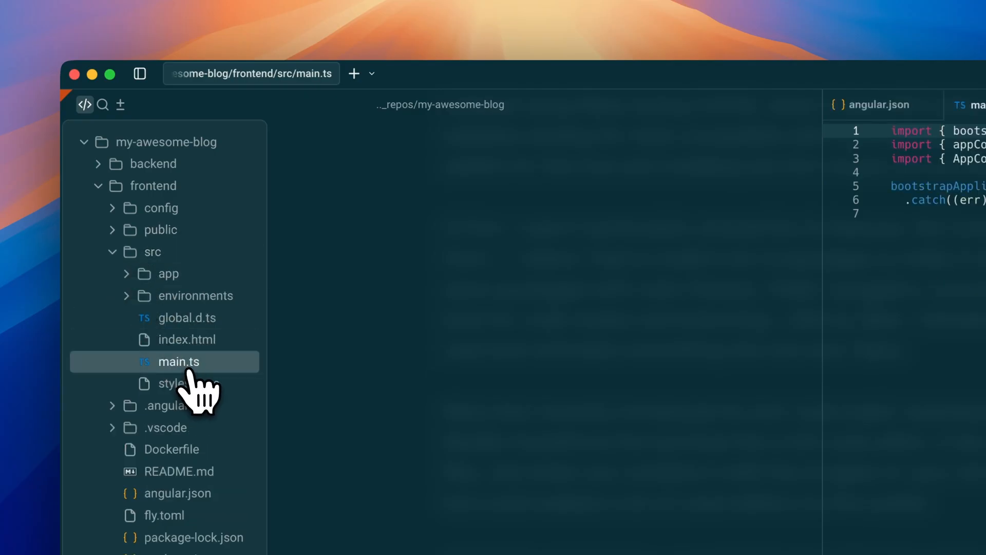
pyautogui.click(178, 361)
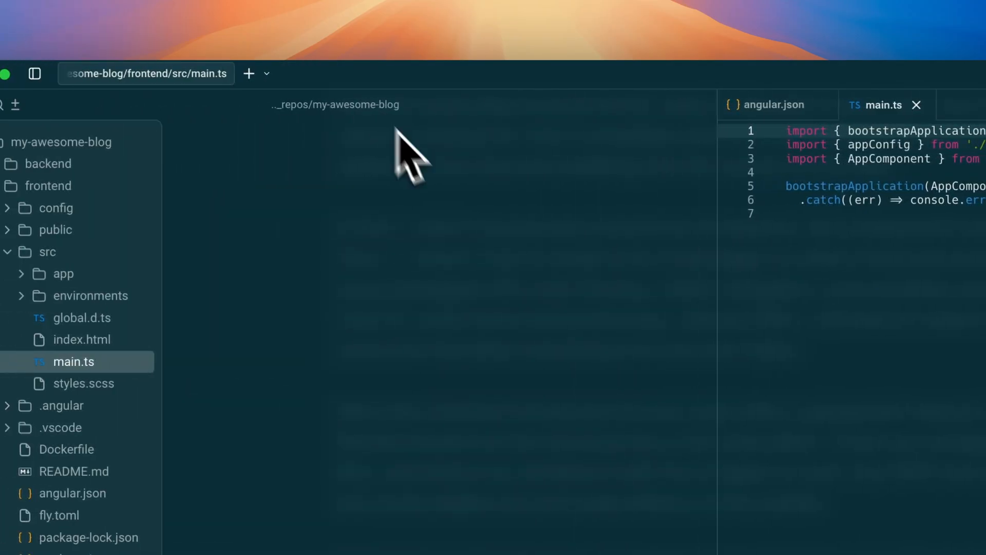
pyautogui.click(776, 105)
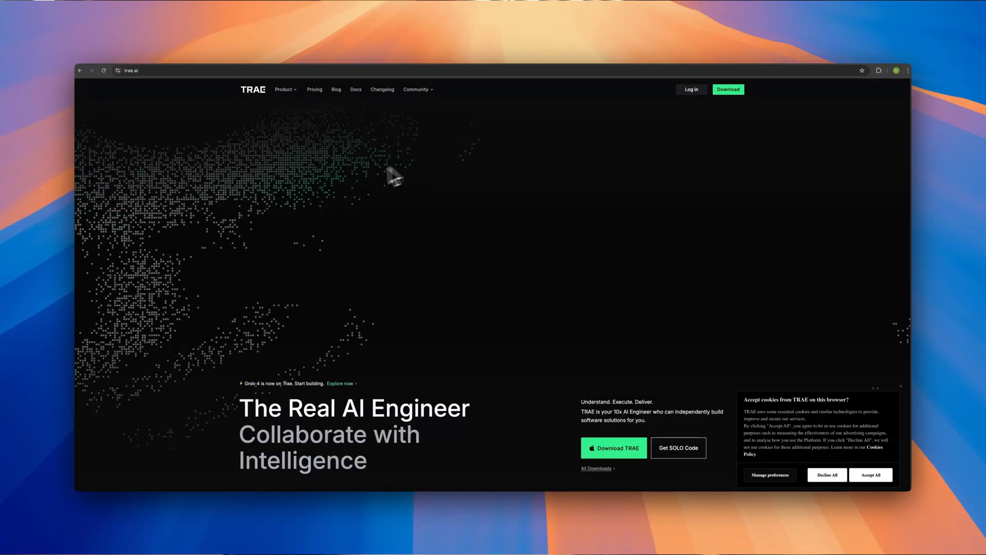
# - Scroll through the zed.dev landing page sections
pyautogui.scroll(-3)
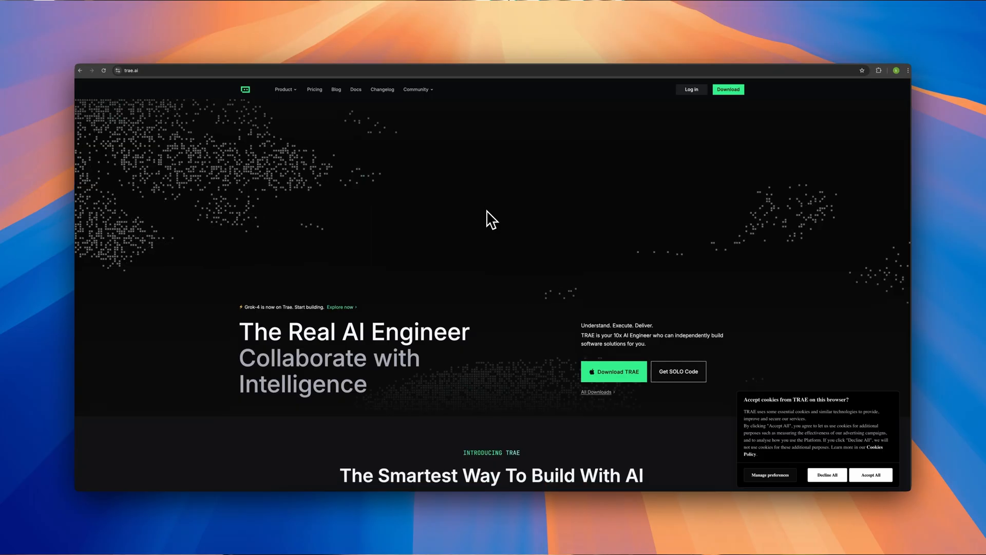
pyautogui.scroll(-3)
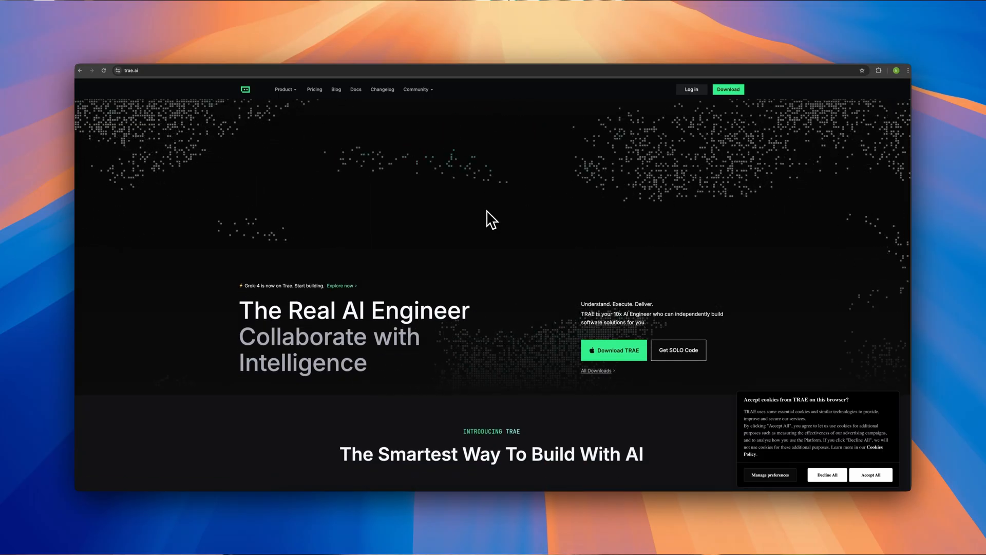
pyautogui.scroll(-3)
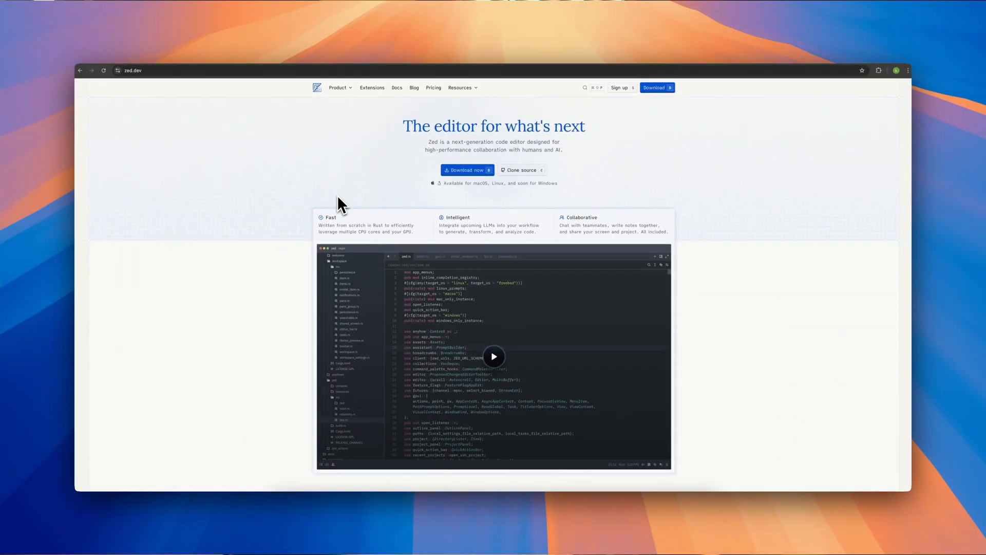
pyautogui.scroll(-3)
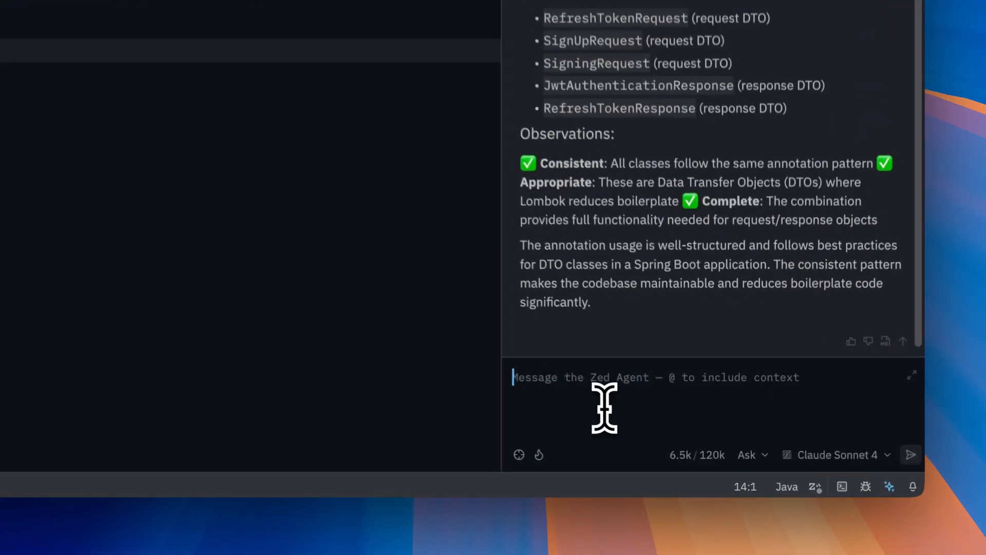
# - Attach the entity class via @ context and get the agent's review of its Lombok/JPA annotations
pyautogui.write('@')
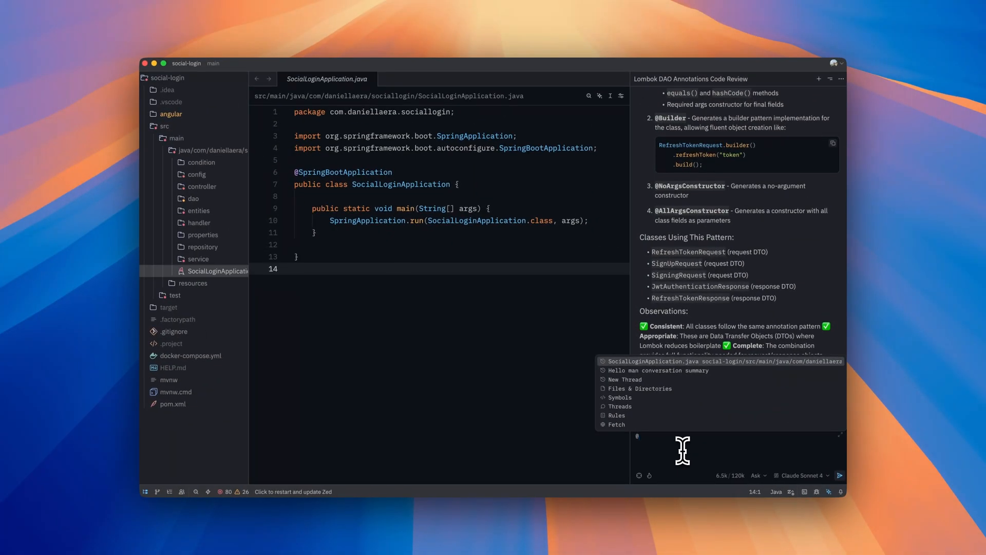
pyautogui.write('ent')
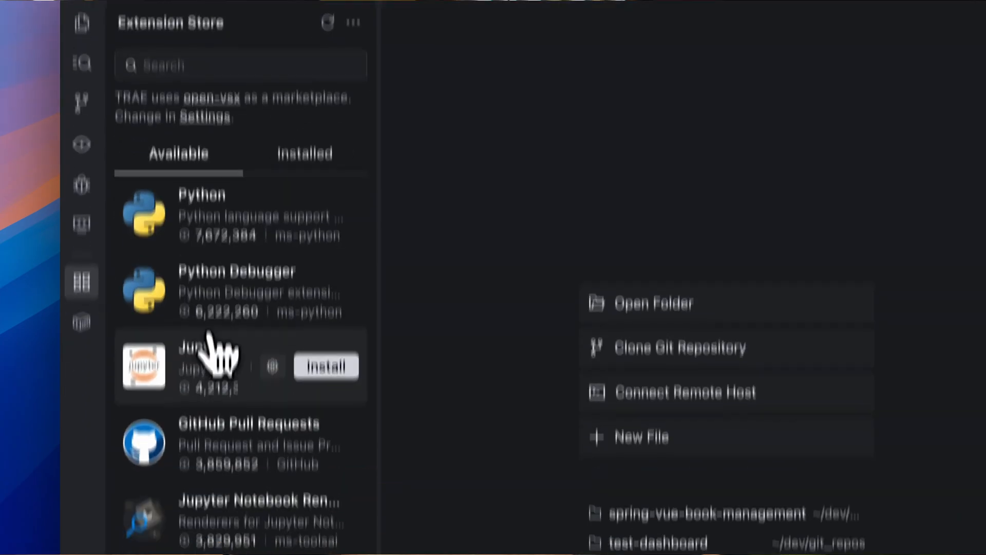
pyautogui.scroll(-3)
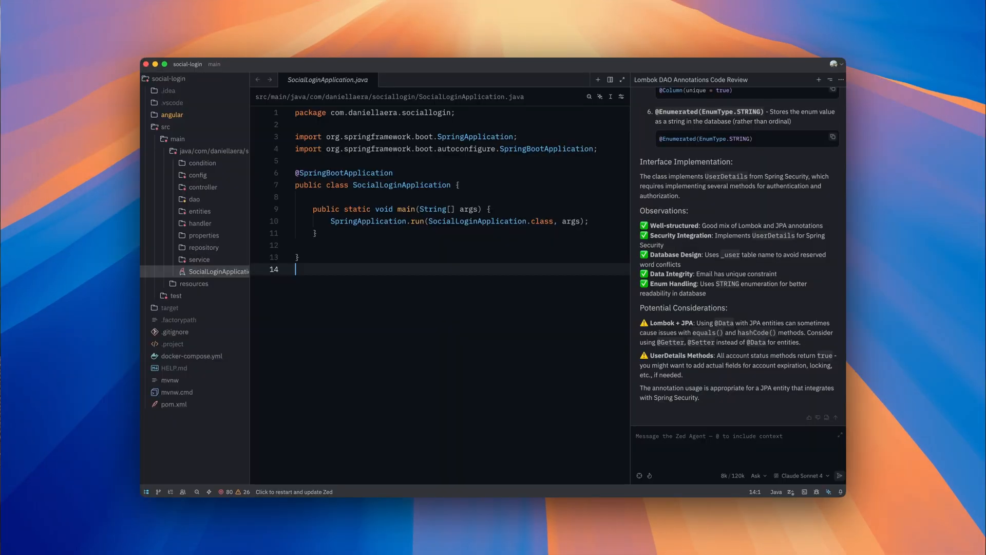
pyautogui.click(806, 474)
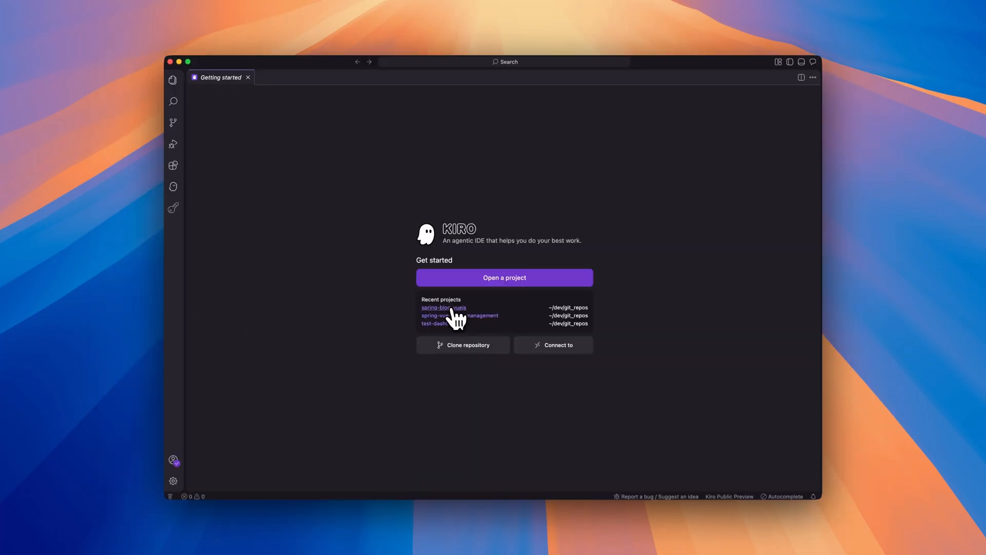
# - Load the spring-blog-vuejs project and run SpringBootApplication.java's main method
pyautogui.click(444, 307)
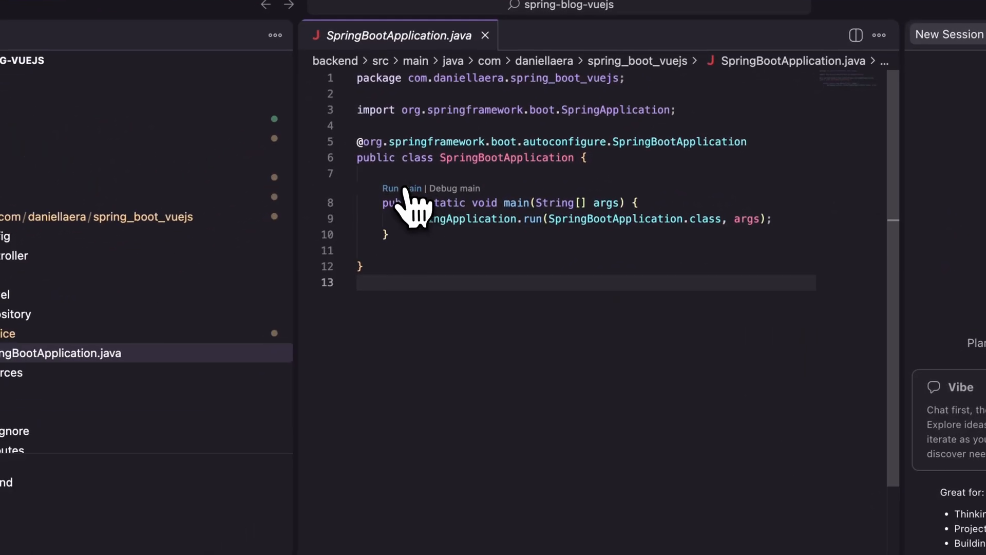
pyautogui.click(390, 188)
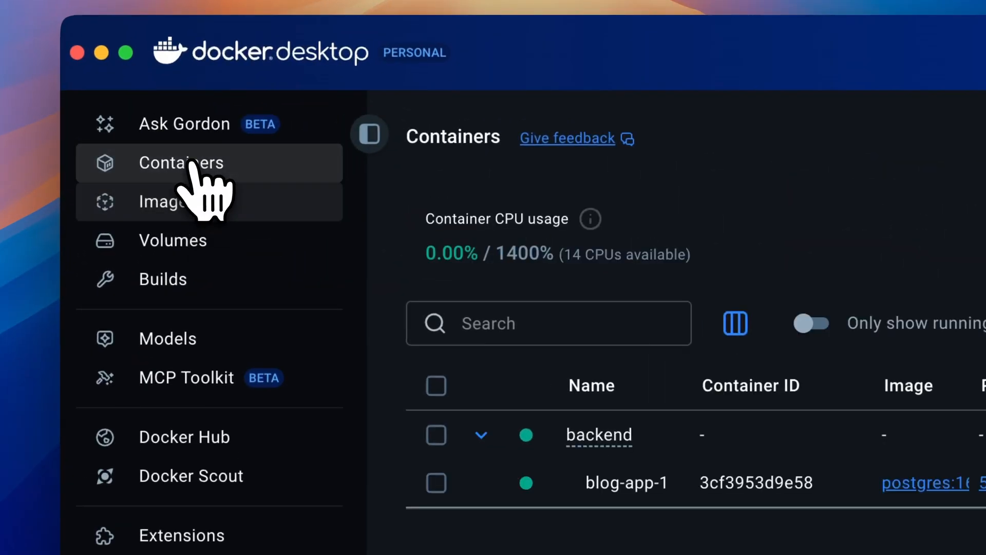
# - Show the Docker Engine daemon JSON configuration in Docker Desktop settings
pyautogui.click(750, 97)
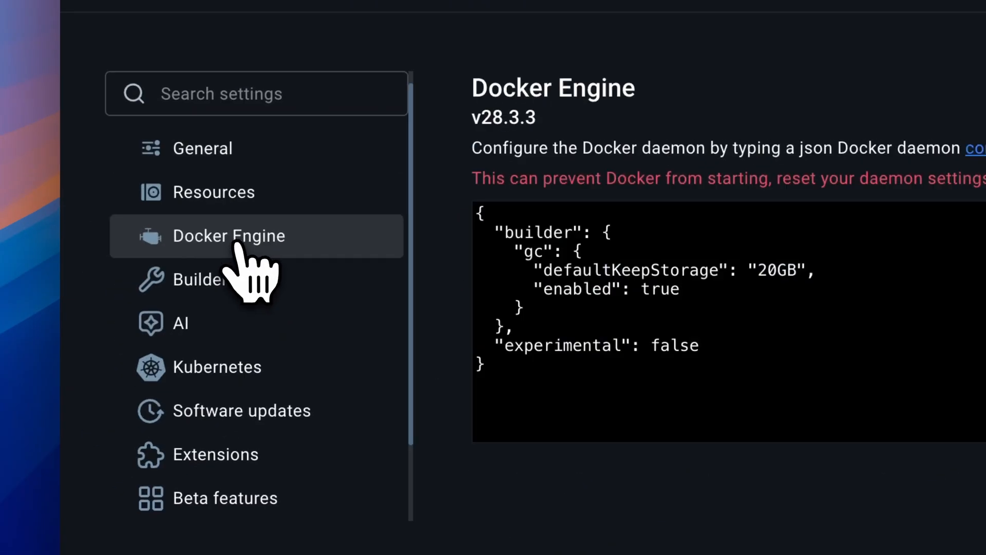
pyautogui.scroll(-3)
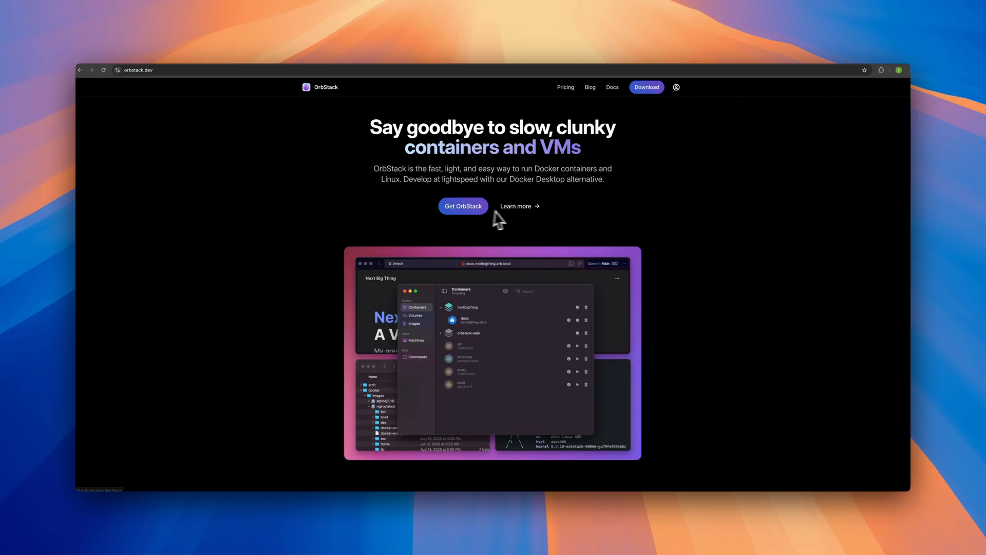
# - Scroll OrbStack's homepage down to the 'Fast, light, simple' section
pyautogui.scroll(-3)
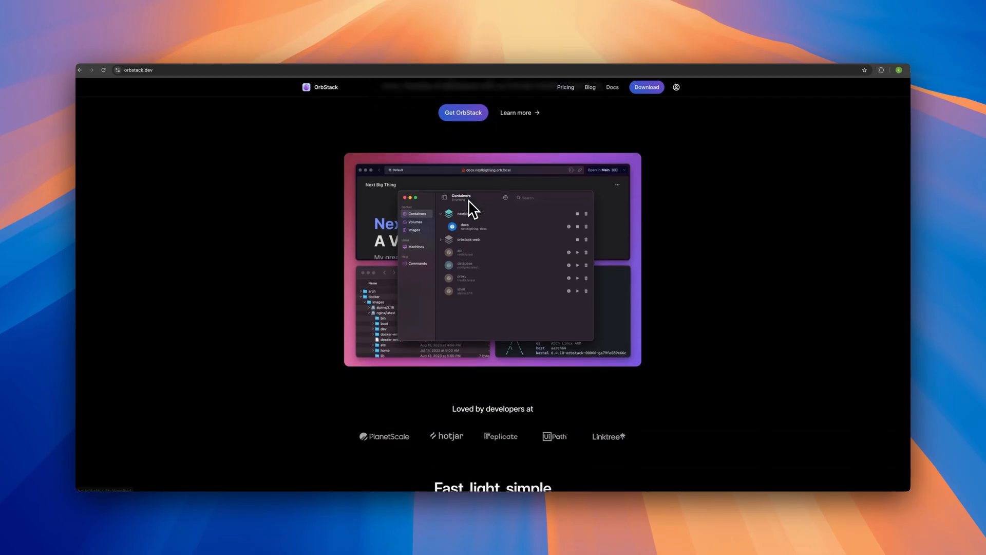
pyautogui.scroll(-3)
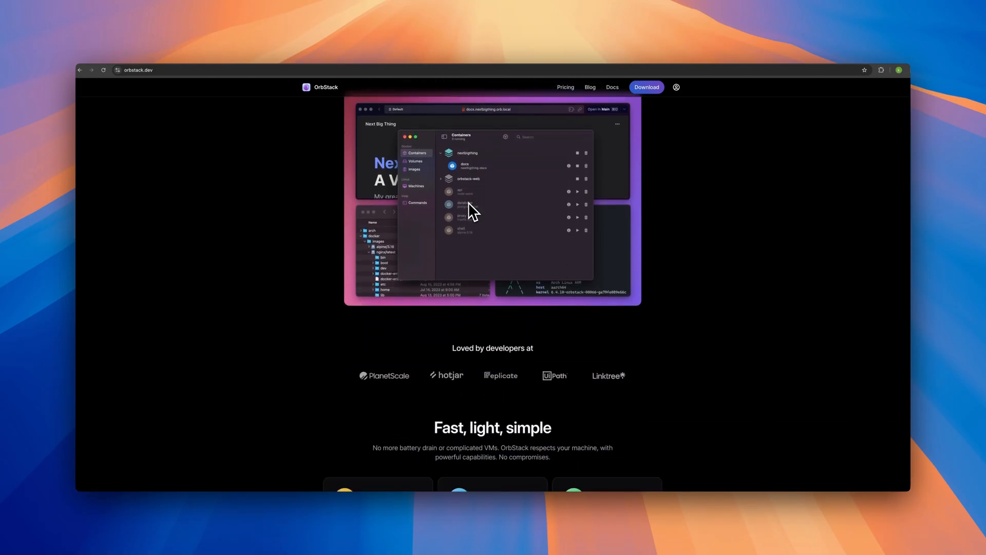
pyautogui.scroll(-3)
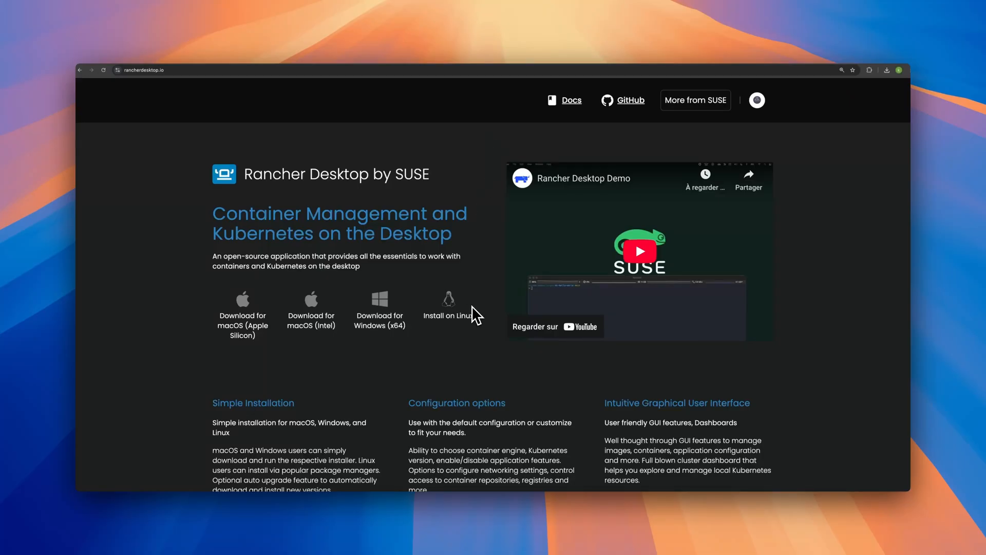
# - Scroll through the Rancher Desktop features page
pyautogui.scroll(-3)
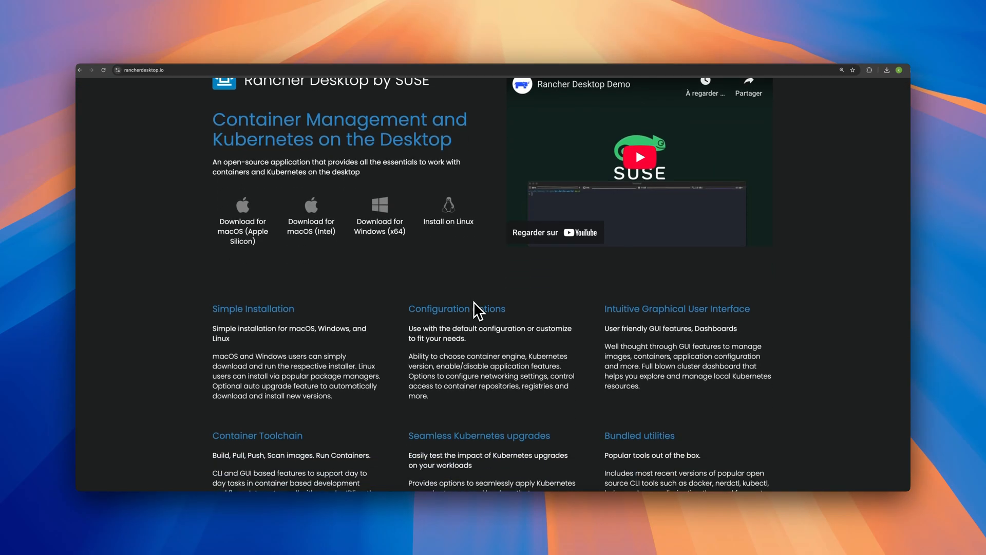
pyautogui.scroll(-3)
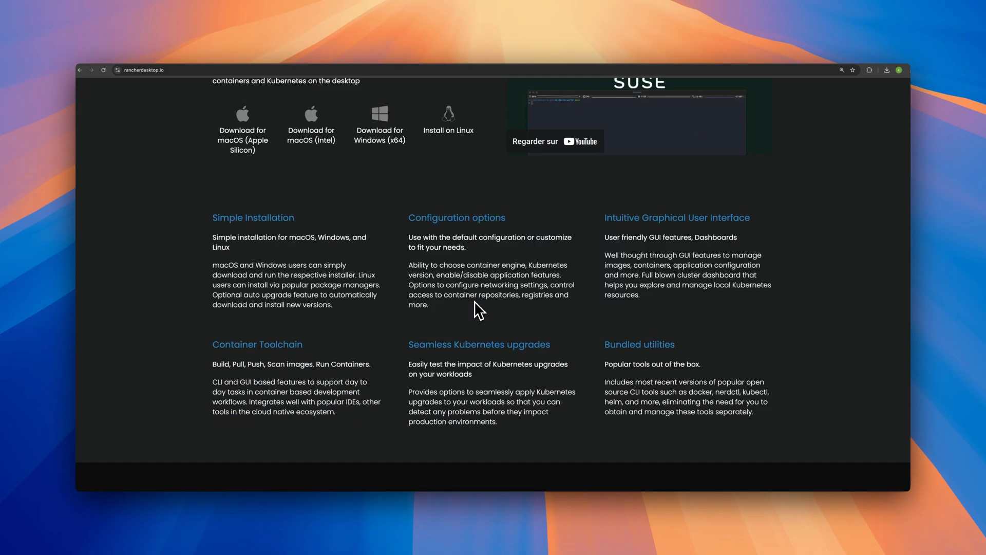
pyautogui.scroll(-3)
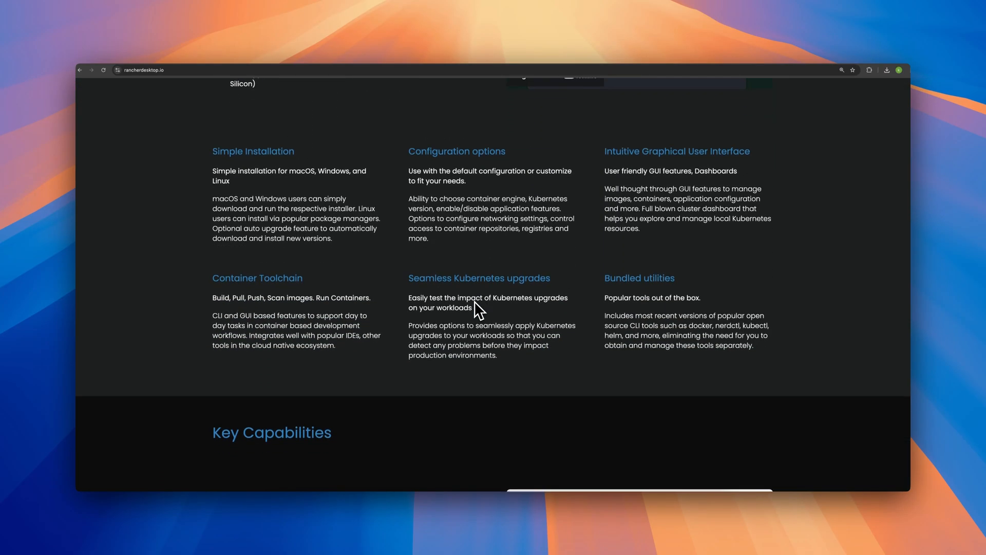
pyautogui.scroll(-3)
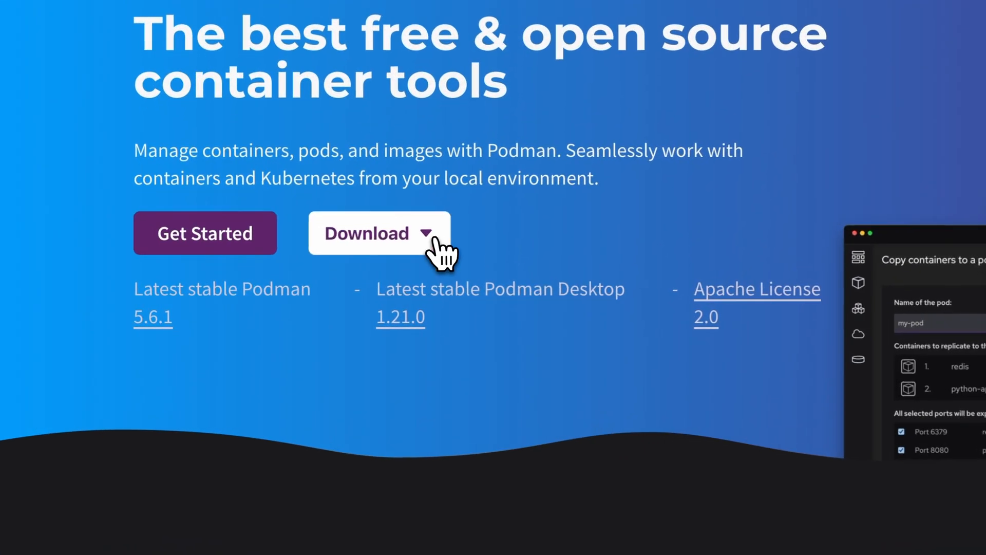
# - Show Podman's macOS download options from the Download dropdown
pyautogui.click(379, 233)
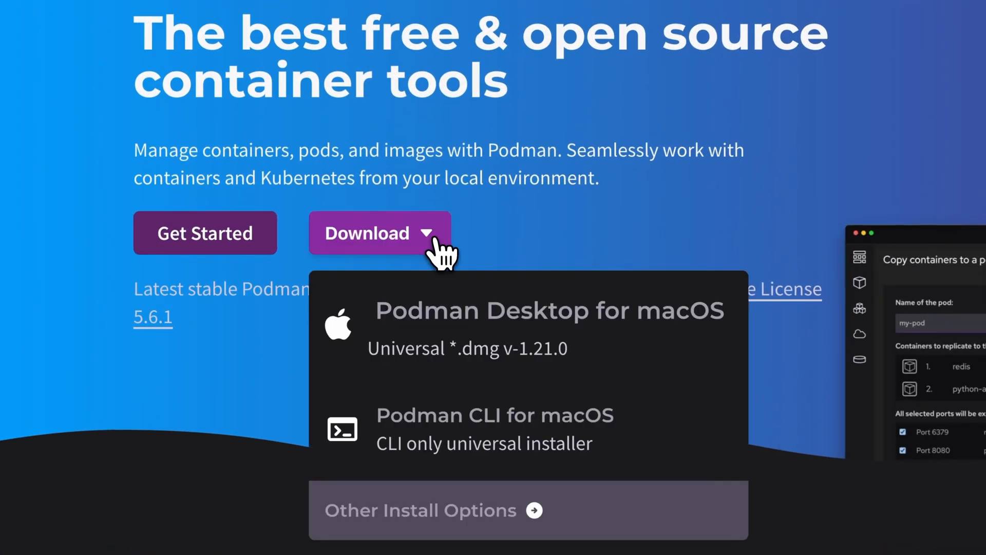
pyautogui.scroll(-3)
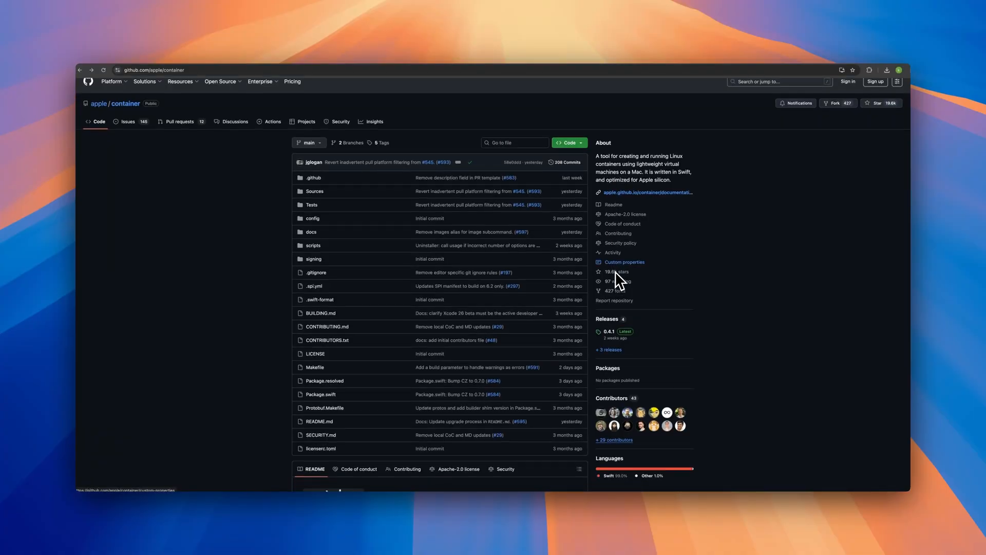
# - View the apple/container 0.4.1 release and read through its notes
pyautogui.click(609, 331)
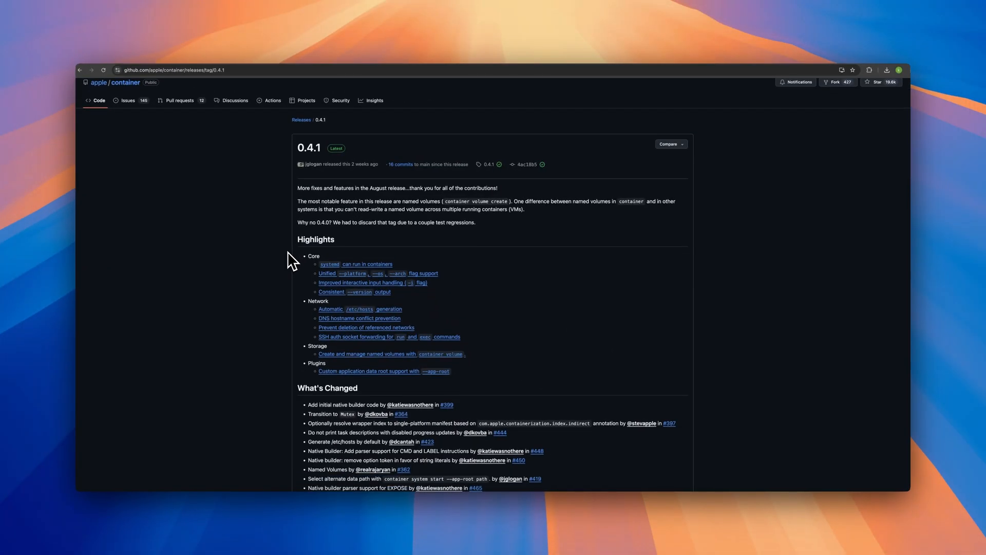
pyautogui.scroll(-3)
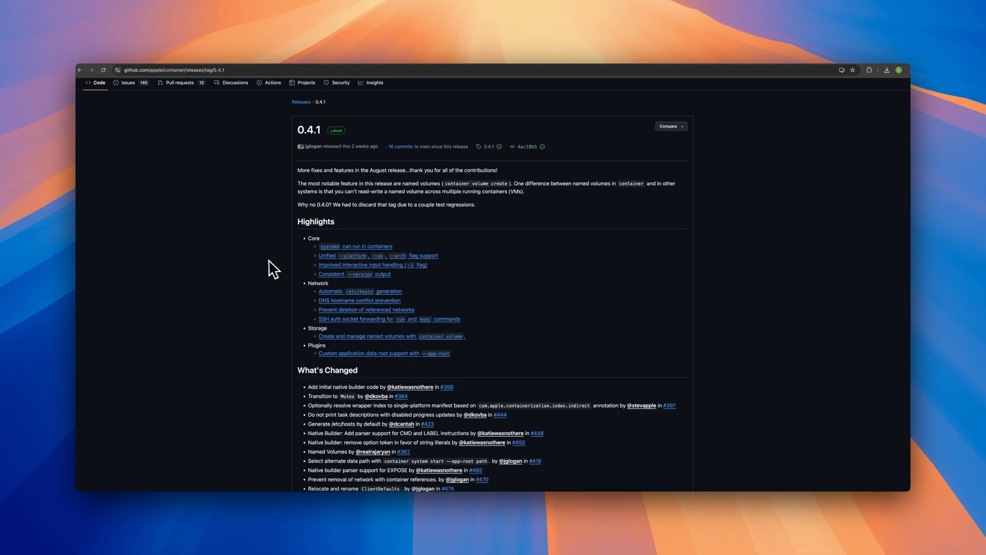
pyautogui.scroll(-3)
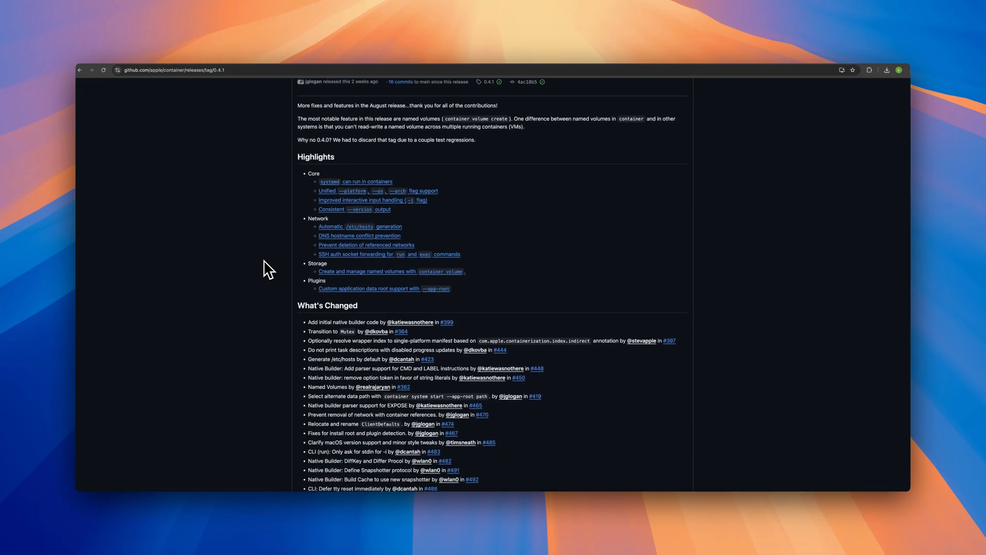
pyautogui.scroll(-3)
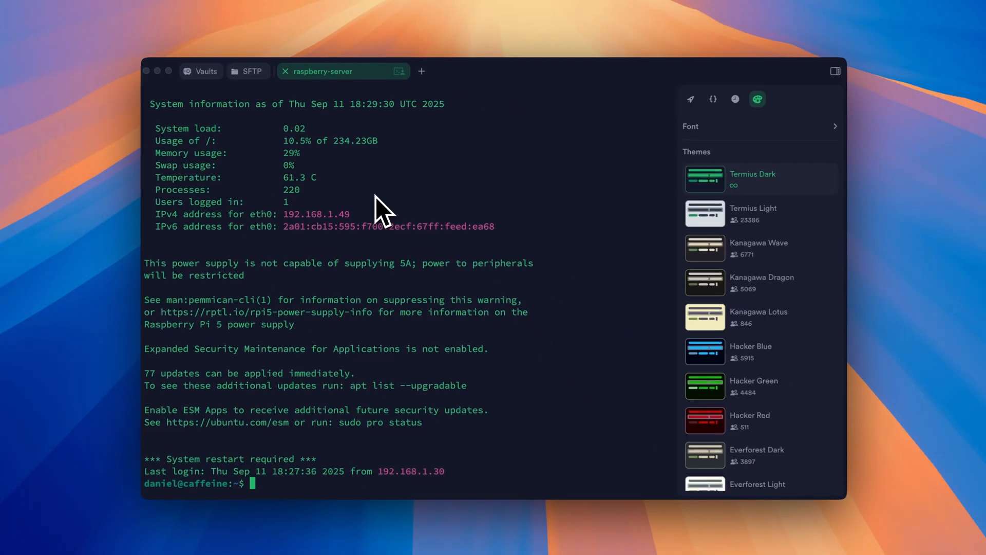
# - List the home directory with ll in the raspberry-server shell
pyautogui.write('llet p.')
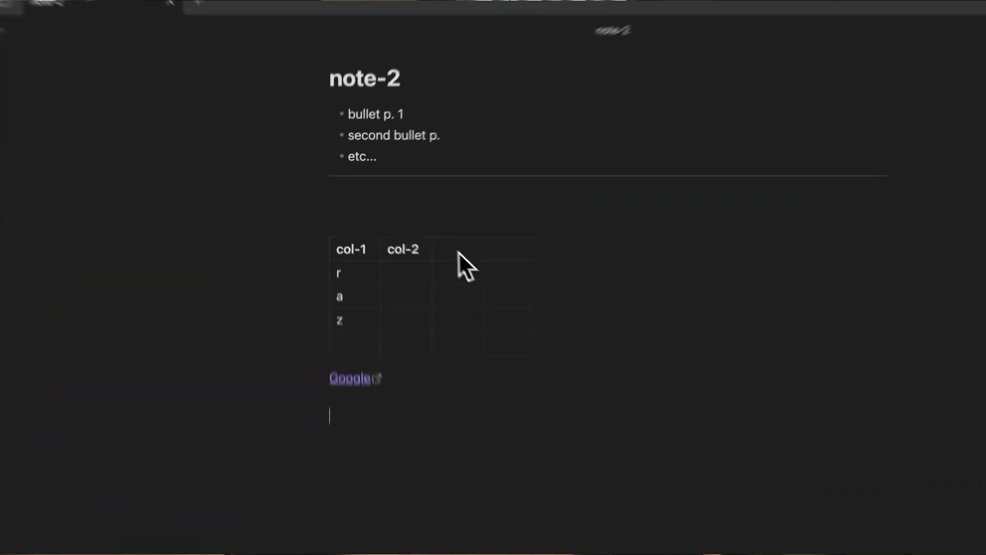
# - Fill the table header with 'col', then reach Manage vaults… from the vault switcher
pyautogui.write('col')
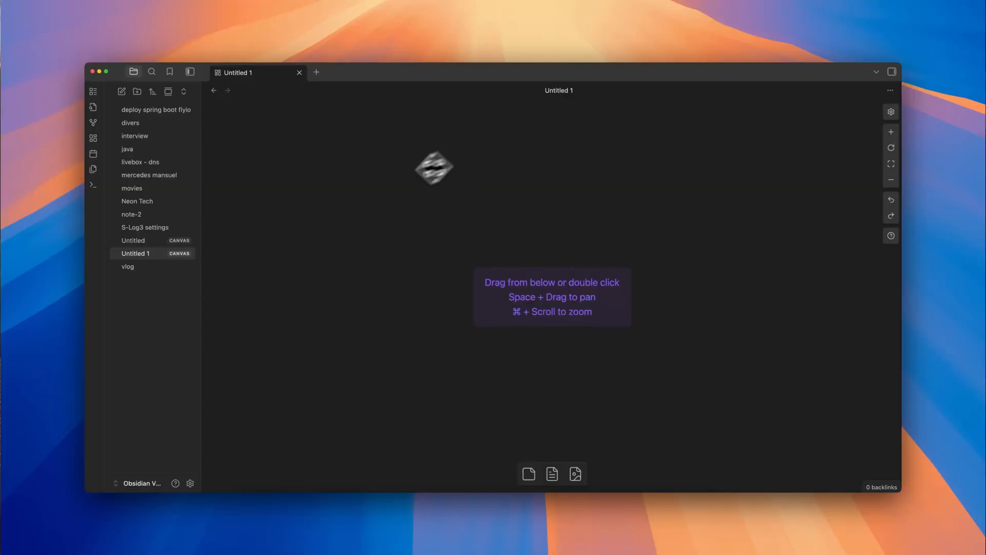
pyautogui.click(140, 482)
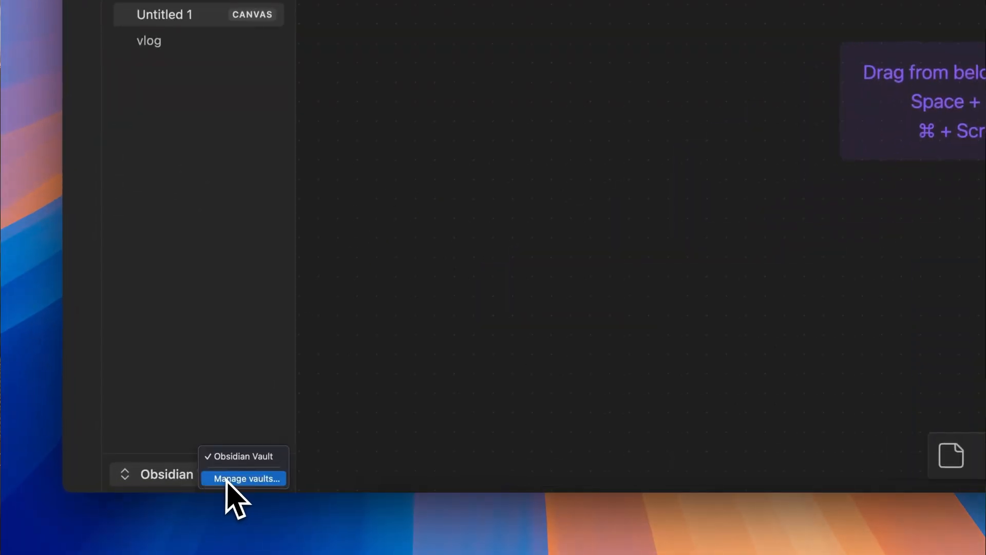
pyautogui.click(247, 478)
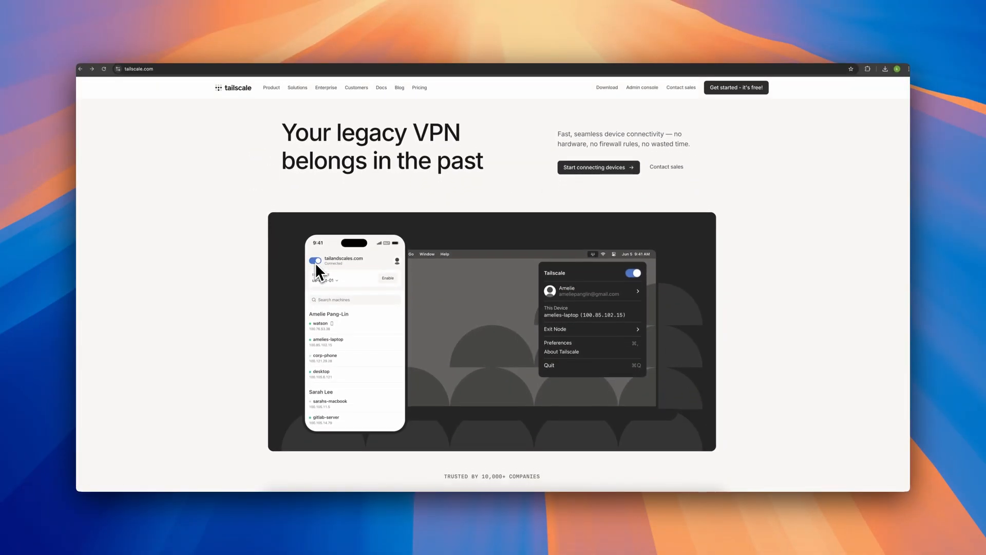
# - Browse the Tailscale homepage, then read the Product > How it works article
pyautogui.scroll(-3)
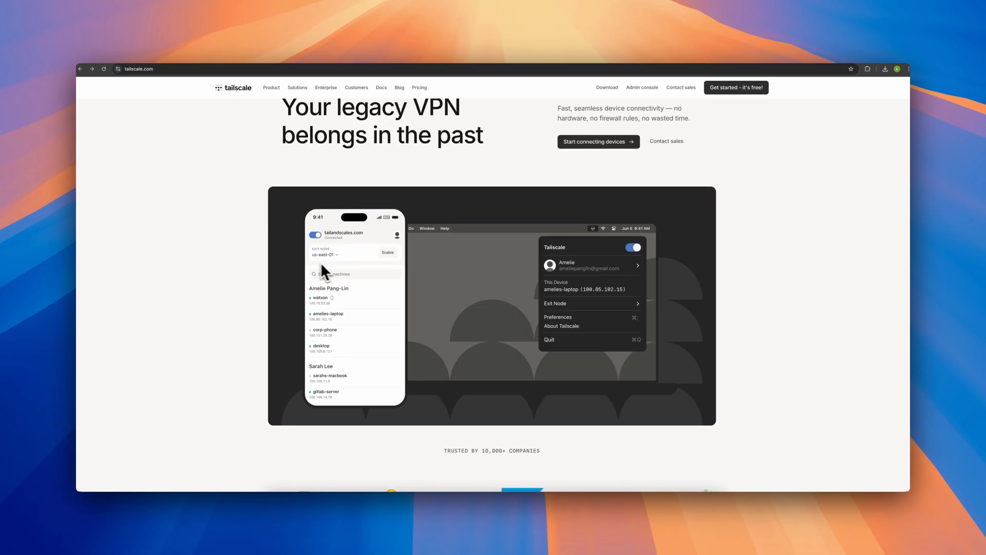
pyautogui.scroll(-3)
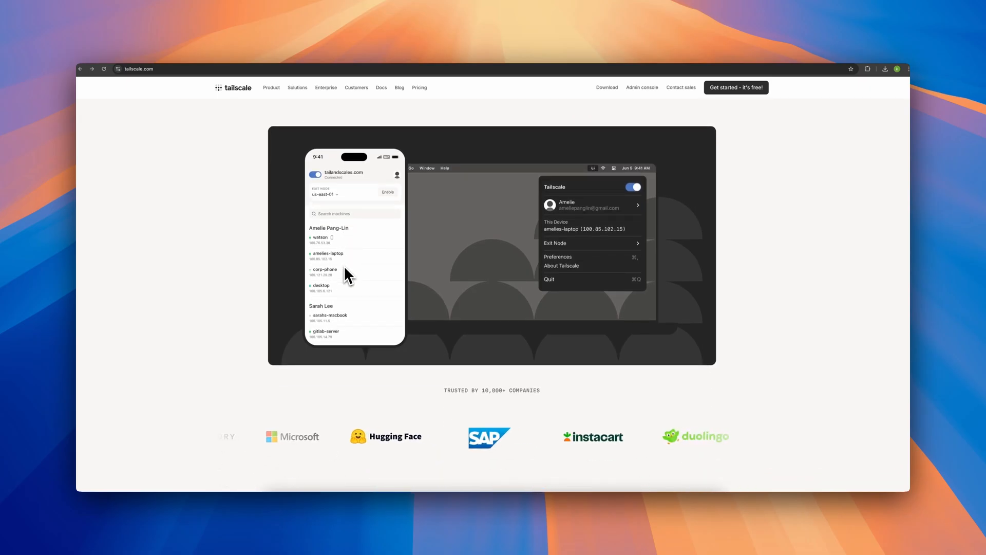
pyautogui.scroll(-3)
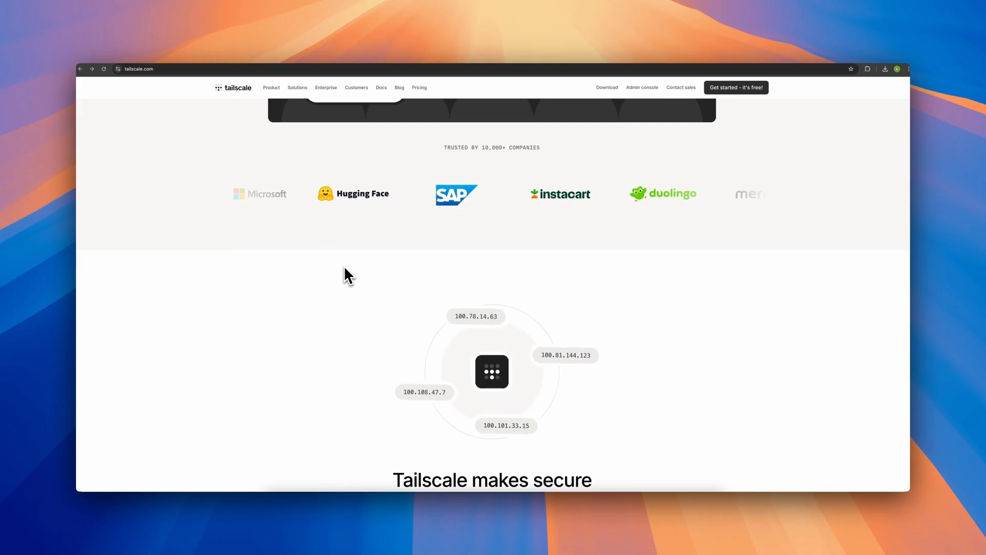
pyautogui.scroll(-3)
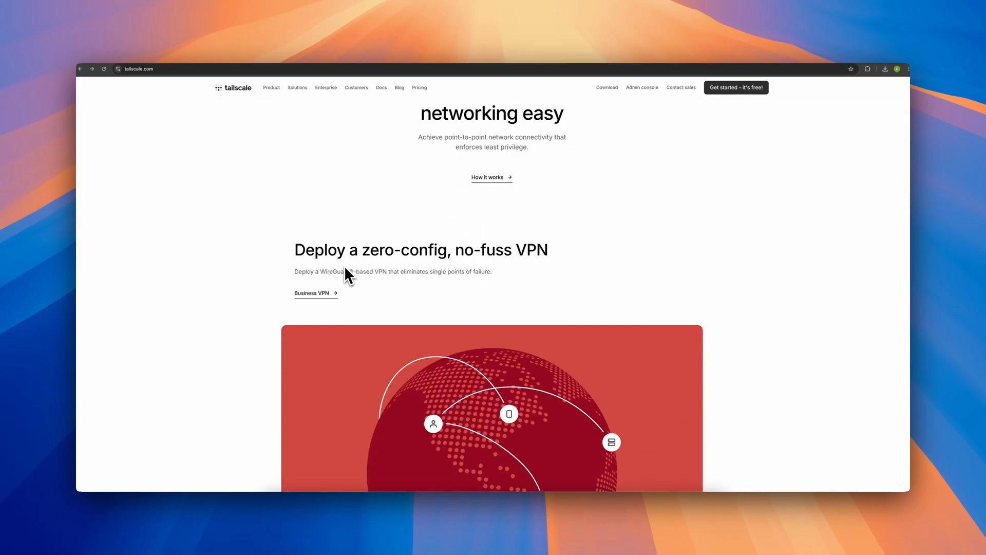
pyautogui.click(272, 87)
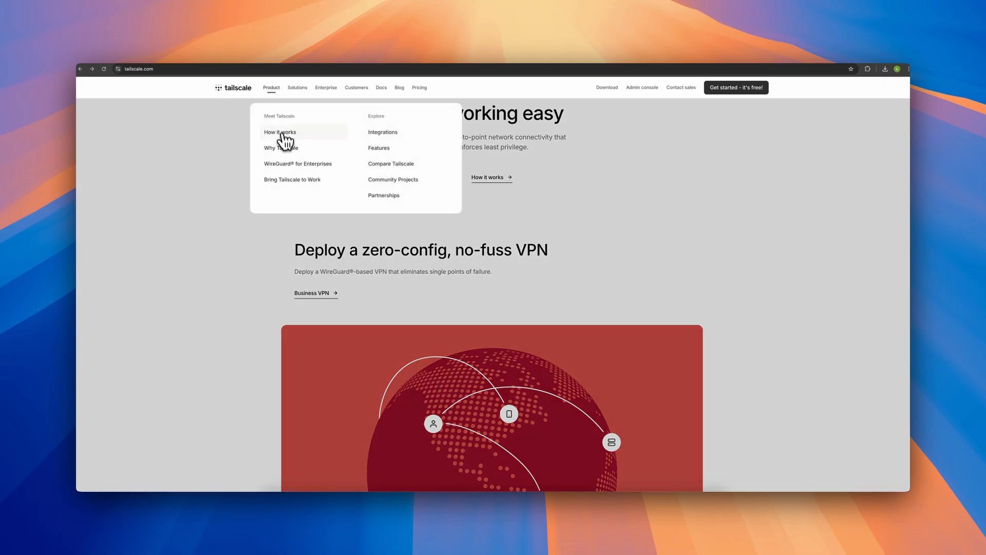
pyautogui.click(279, 132)
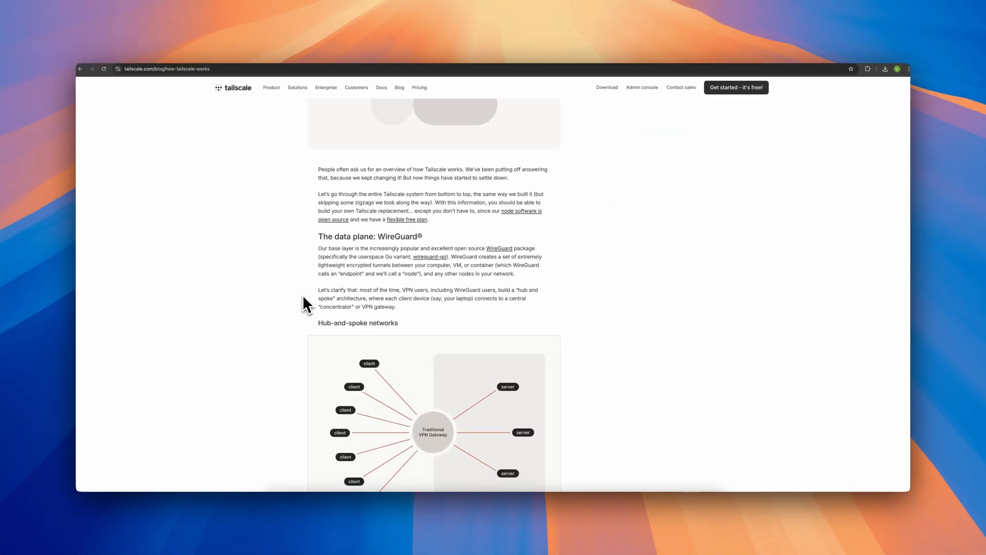
pyautogui.scroll(-3)
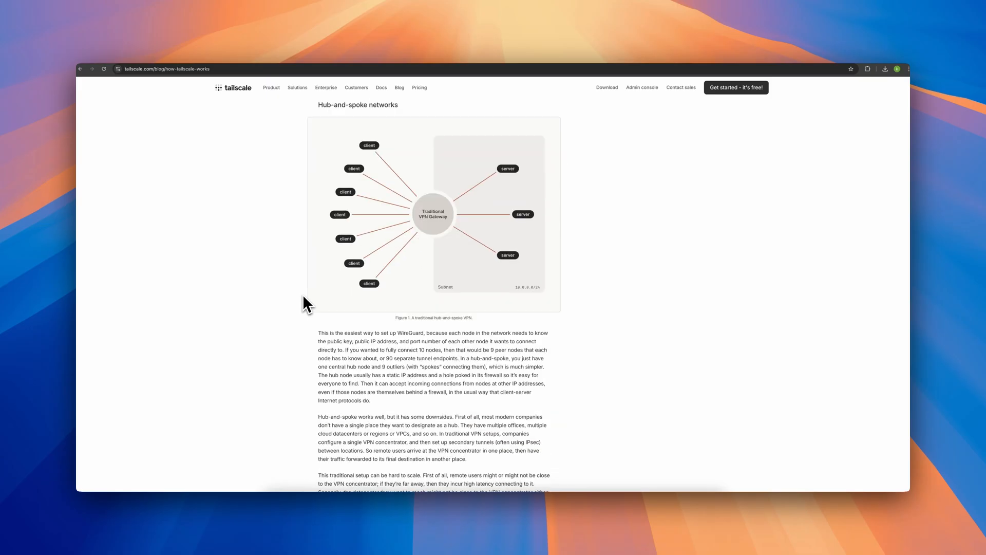
pyautogui.scroll(-3)
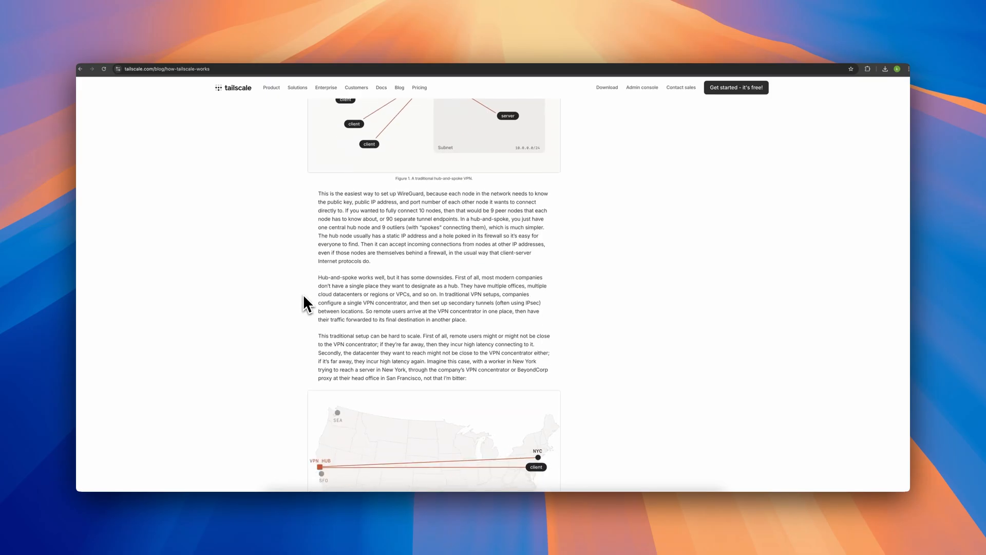
# - Move on to the Solutions > Remote access use-case page and read through it
pyautogui.click(297, 87)
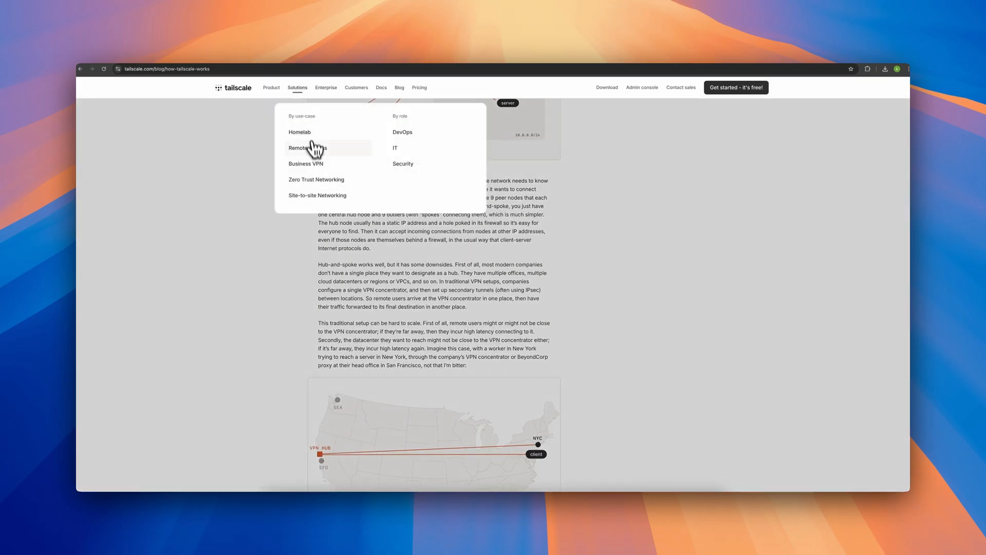
pyautogui.click(307, 148)
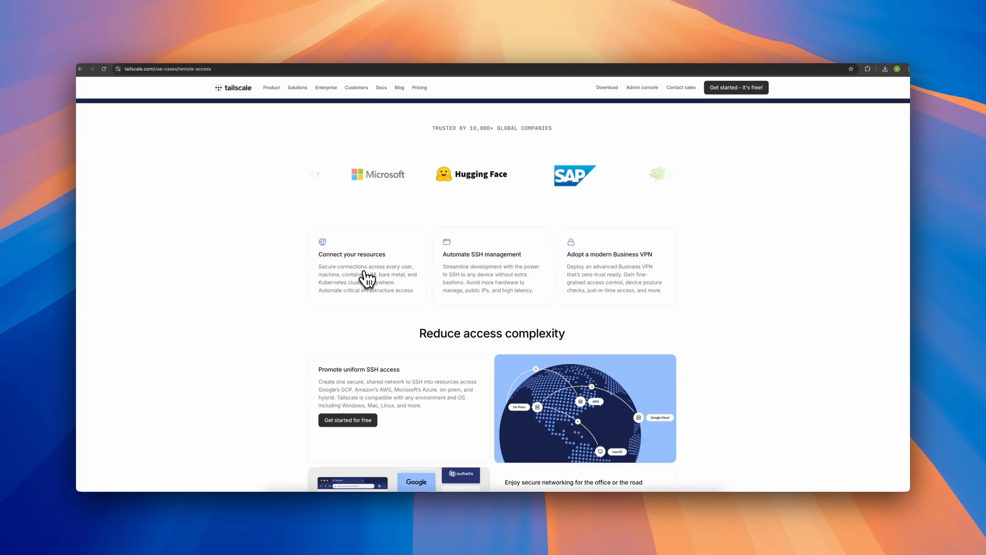
pyautogui.scroll(-3)
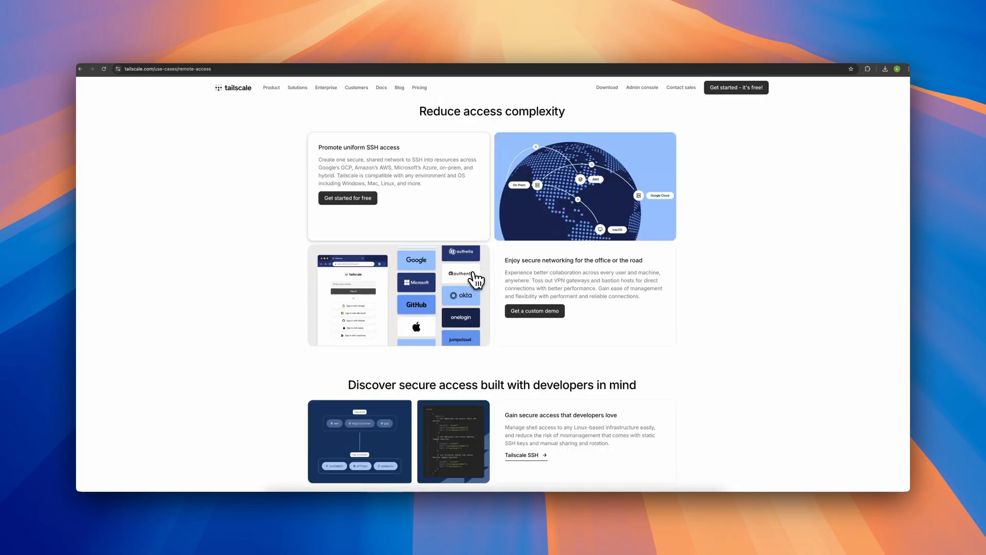
pyautogui.scroll(-3)
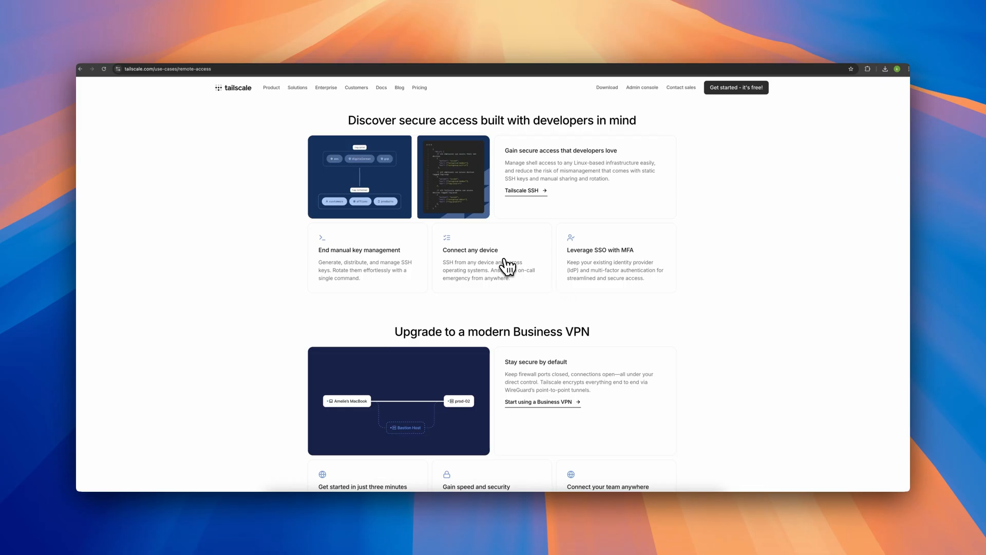
pyautogui.scroll(-3)
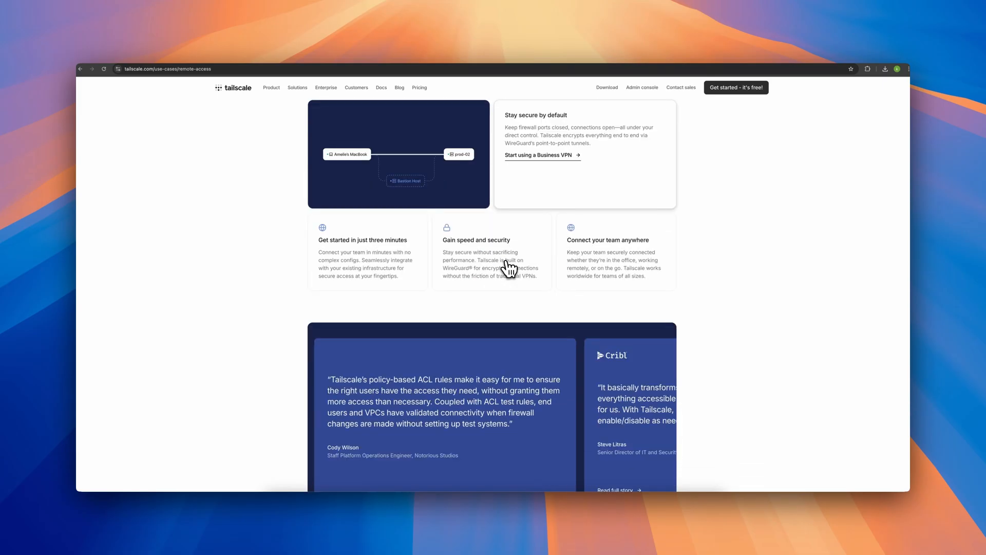
pyautogui.scroll(-3)
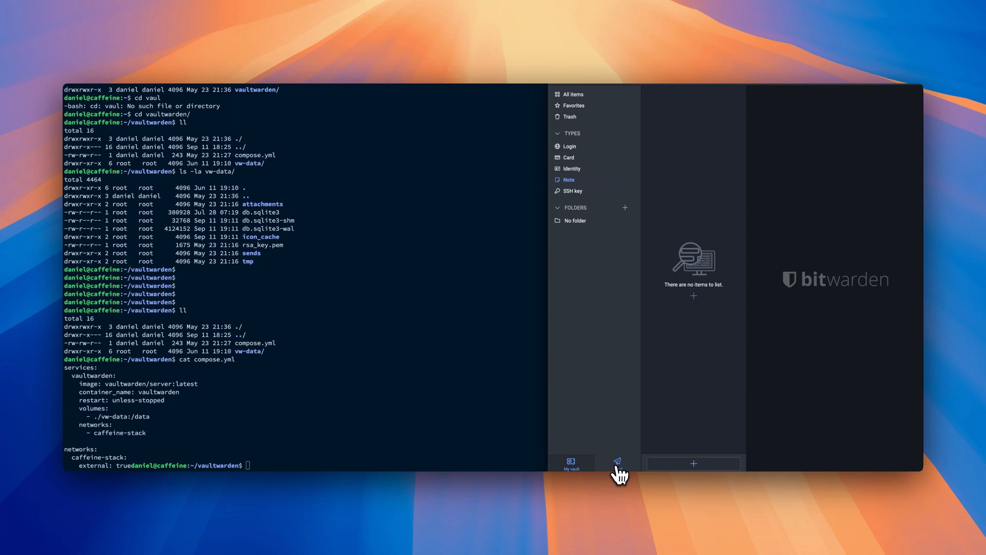
# - List Bitwarden's new-item types, then print Vaultwarden's compose.yml with cat
pyautogui.click(694, 463)
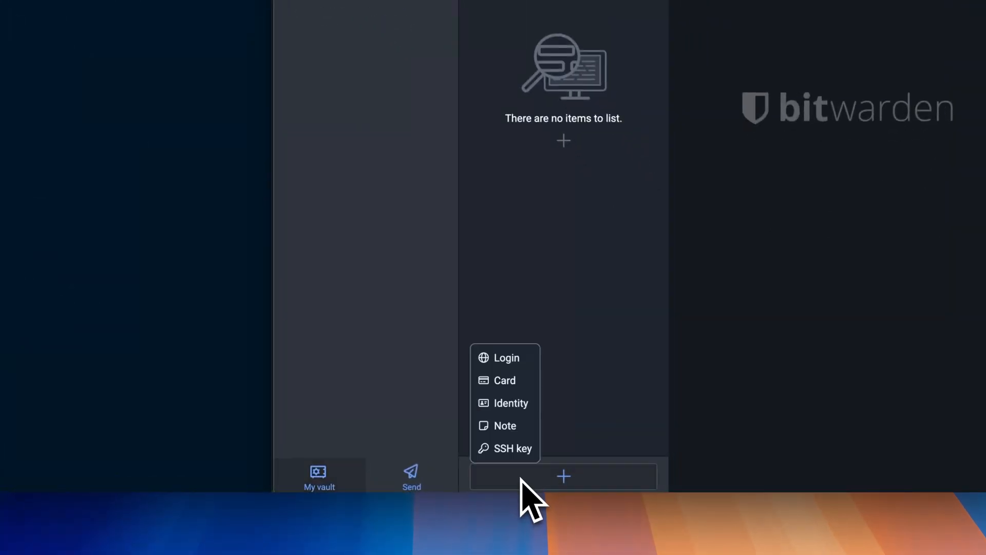
pyautogui.moveTo(716, 195)
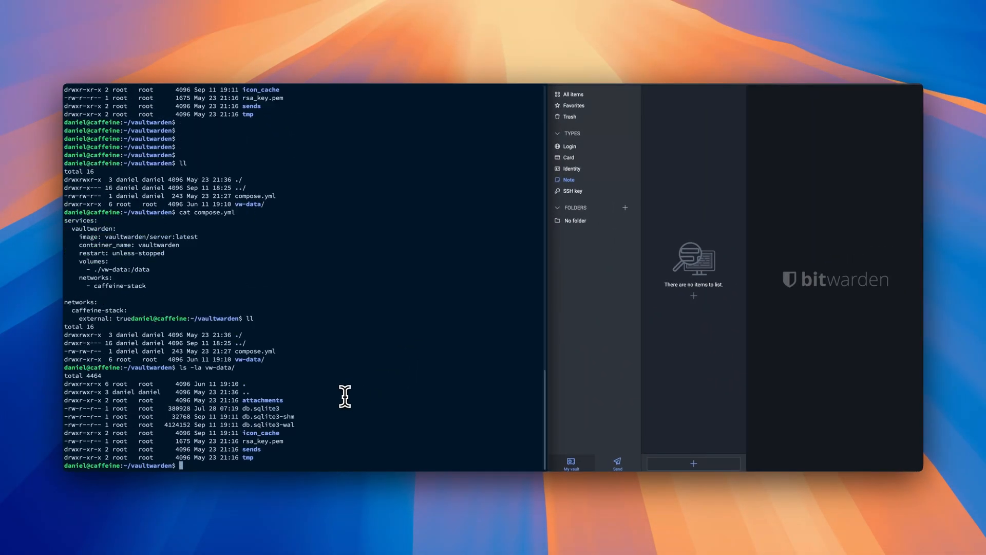
pyautogui.write('c')
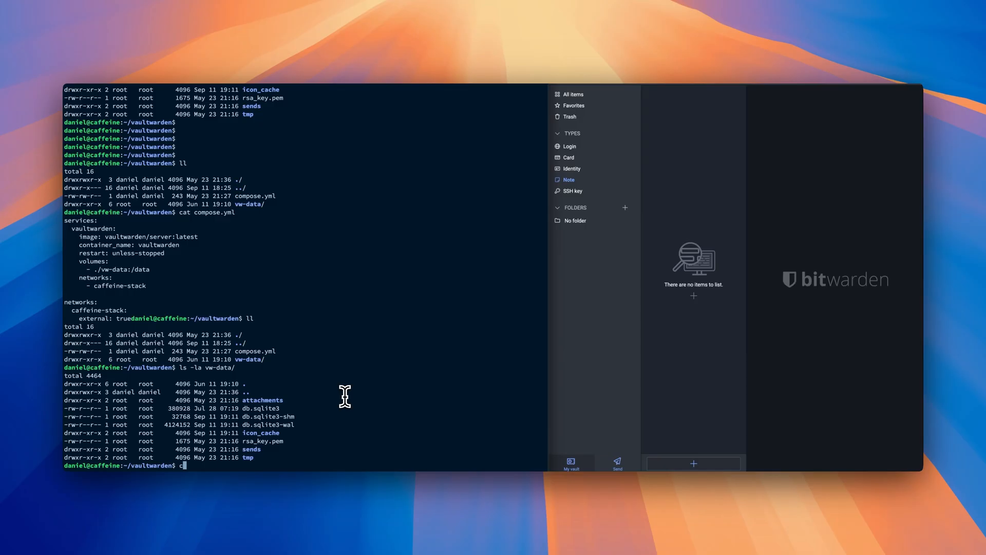
pyautogui.write('at compose.yml')
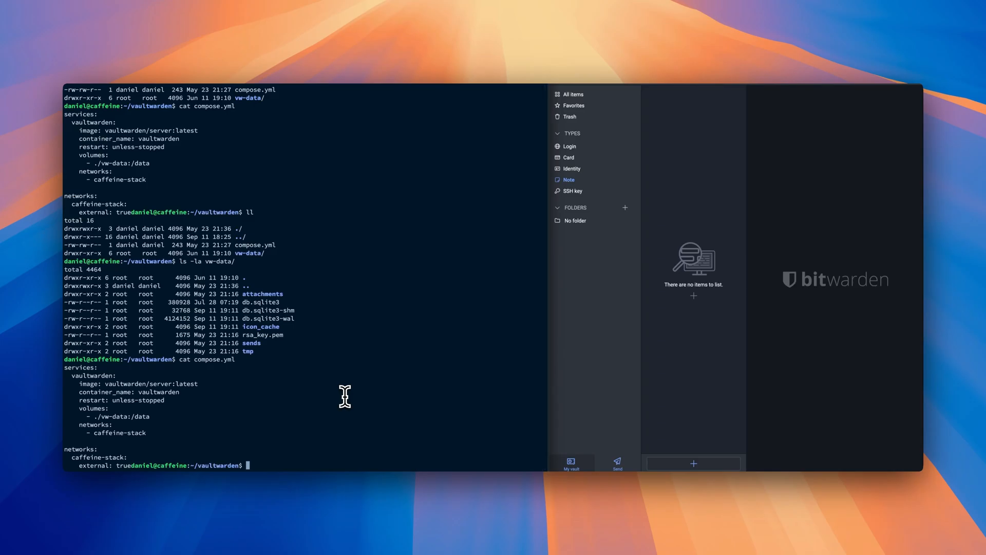
pyautogui.moveTo(140, 415)
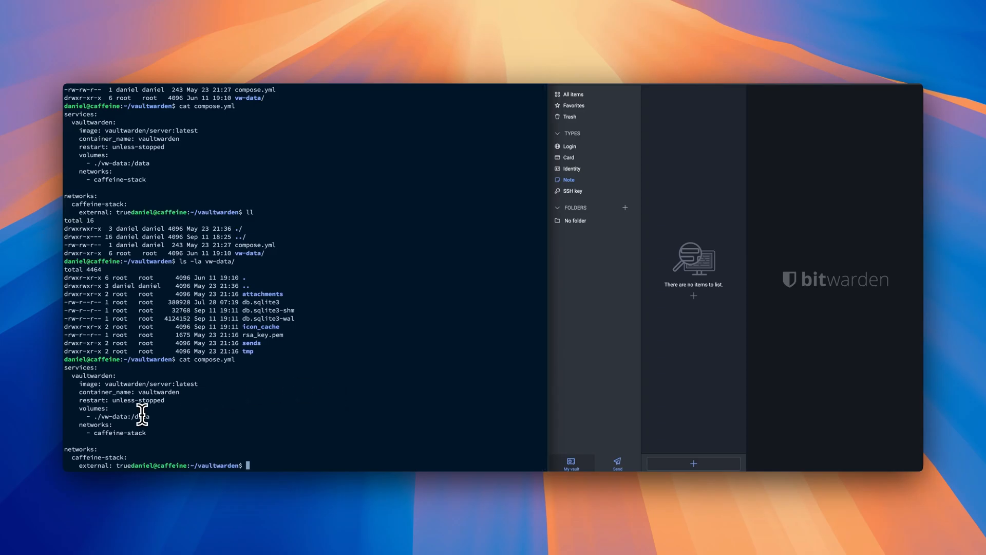